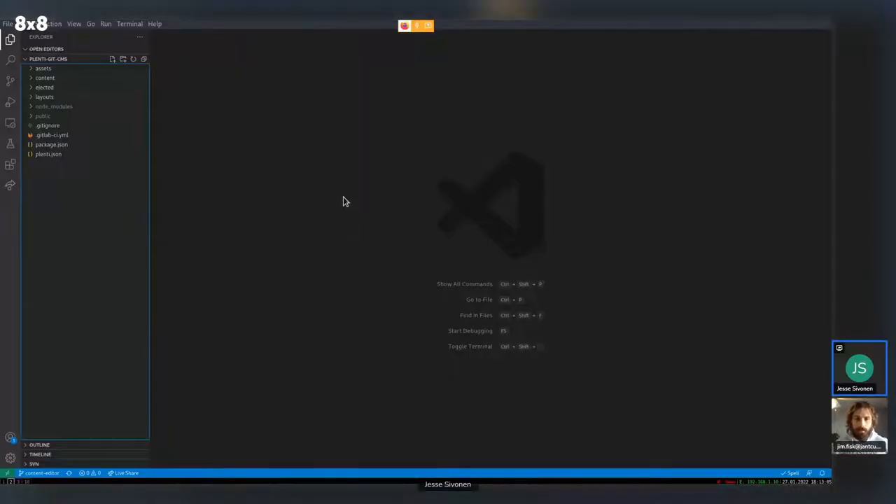
Step: Browse the commit history, peeking at the files changed in the eject-files and admin menu commits
left_click(11, 81)
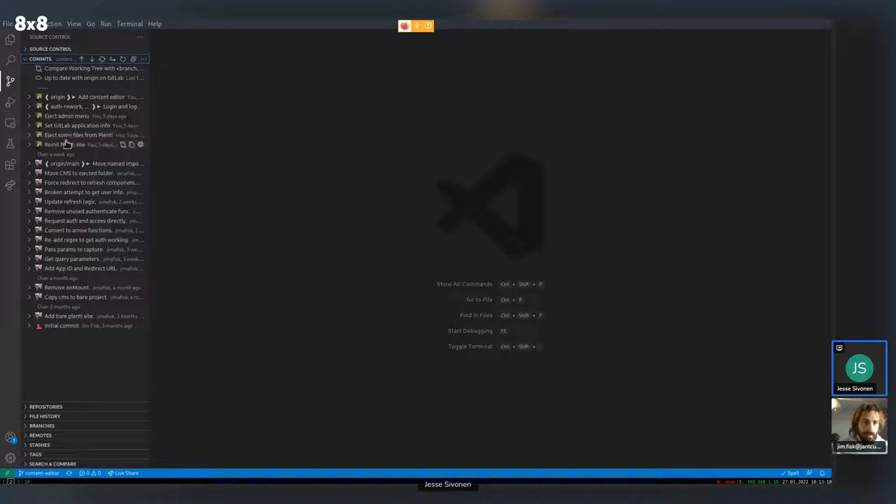
mouse_move(84, 140)
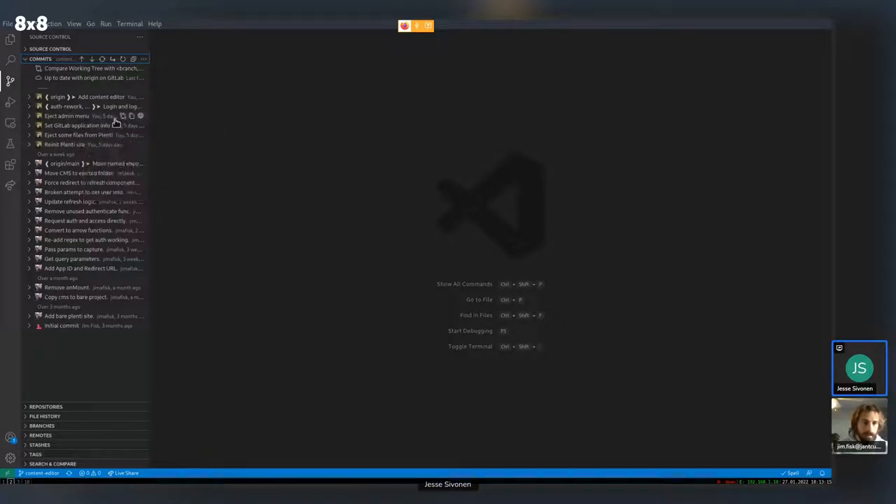
mouse_move(101, 148)
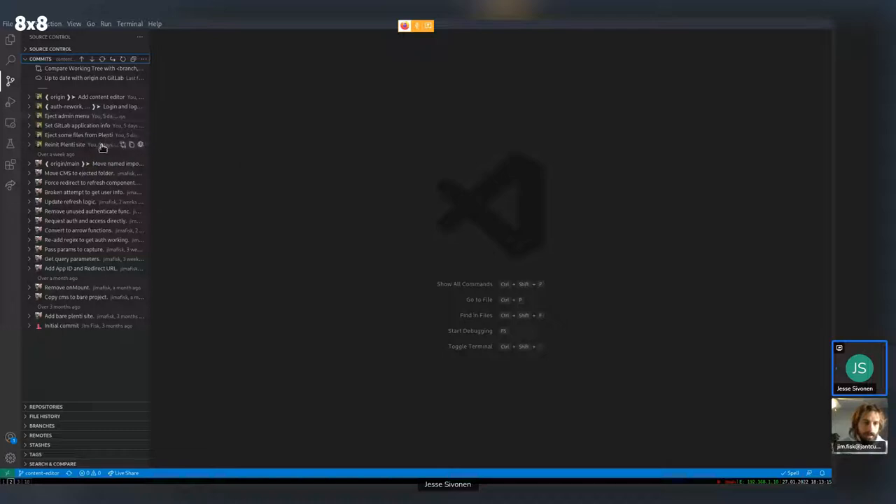
mouse_move(166, 138)
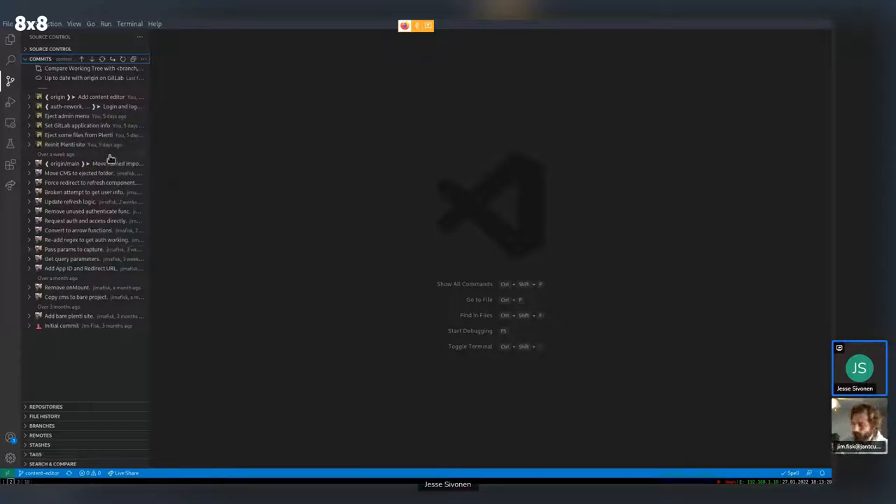
left_click(78, 134)
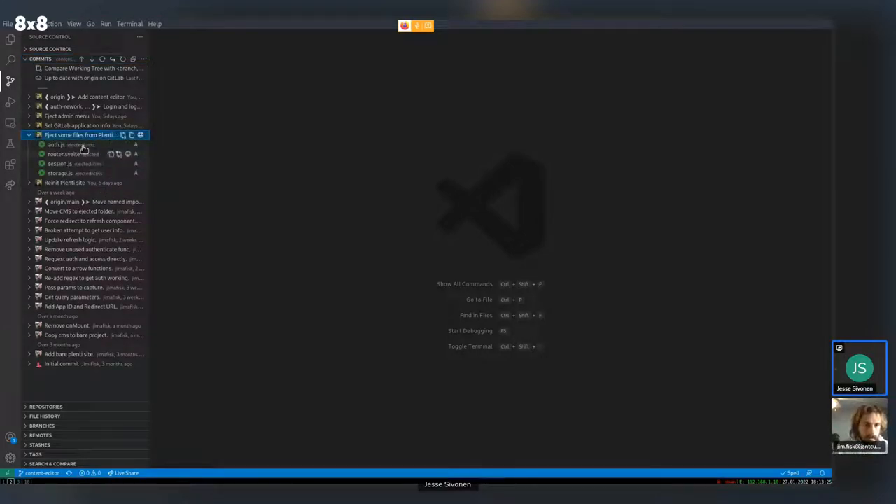
left_click(68, 115)
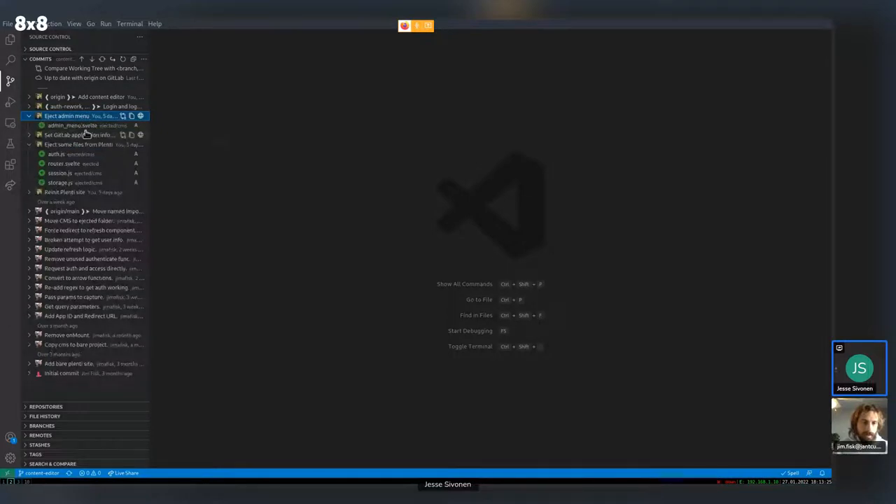
left_click(30, 115)
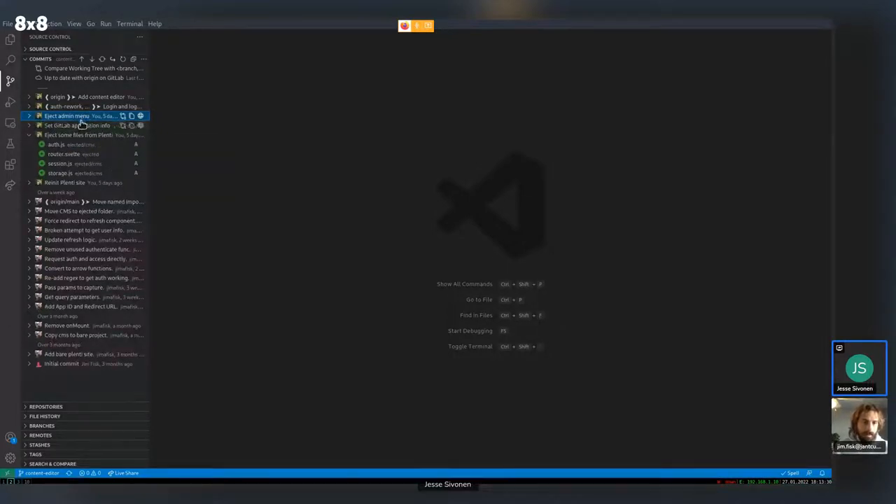
left_click(76, 126)
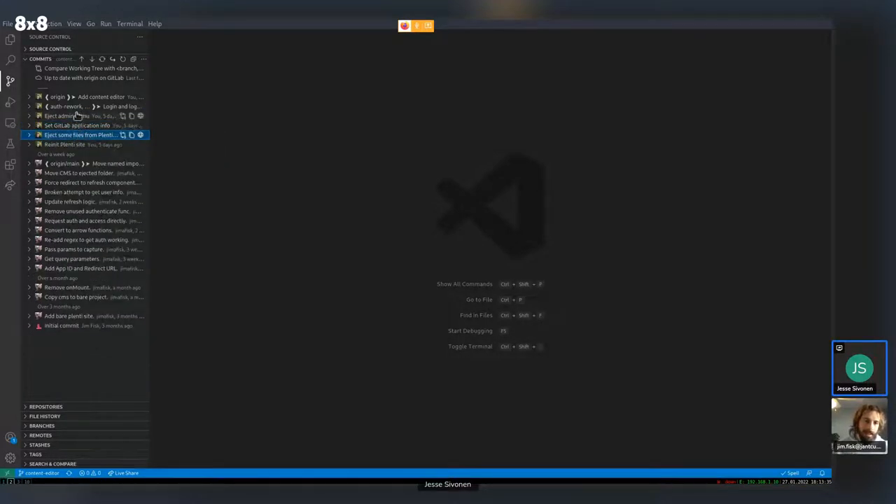
Step: Expand the login rework commit to list its changed files
left_click(67, 106)
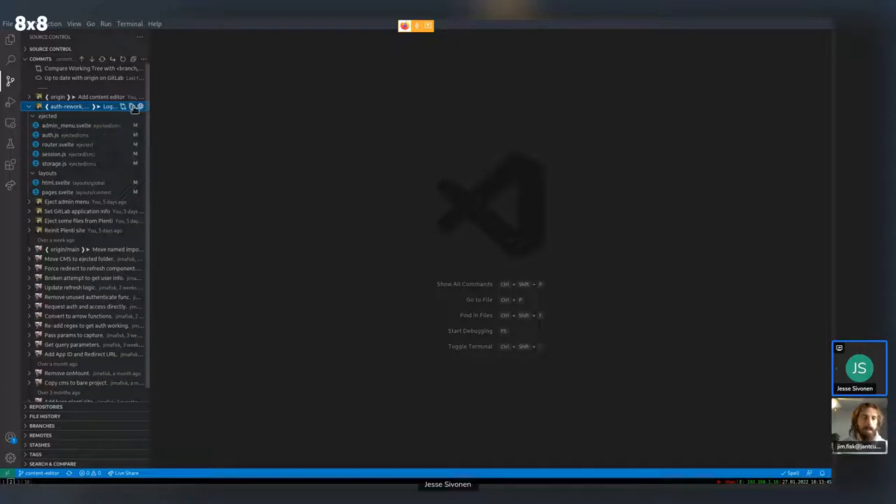
mouse_move(79, 164)
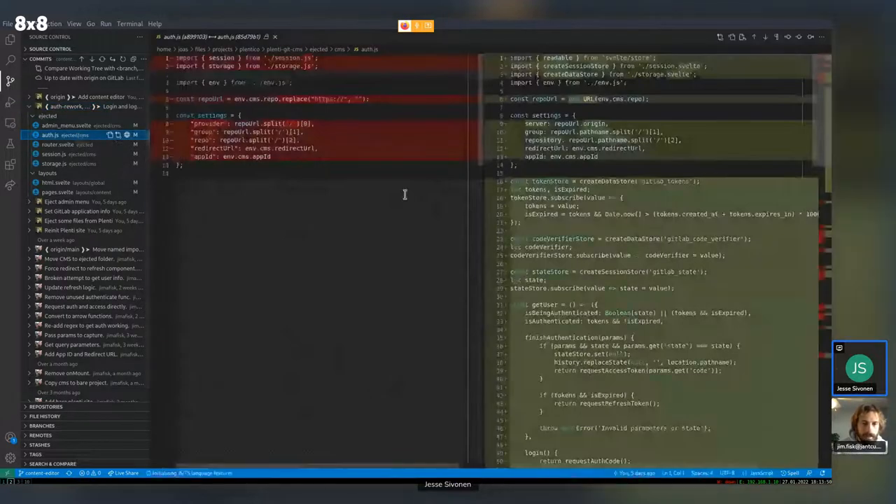
Step: Scroll through the auth.js diff, then bring up the full auth.js file
scroll("down", 3)
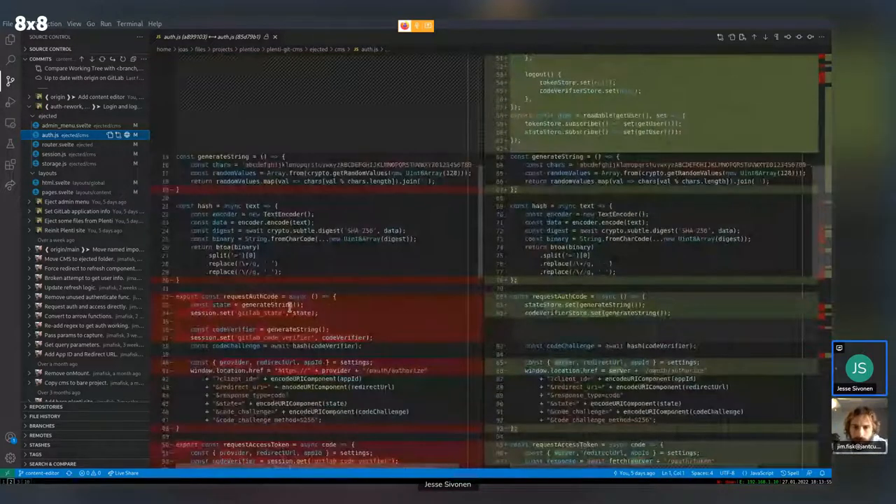
scroll("down", 3)
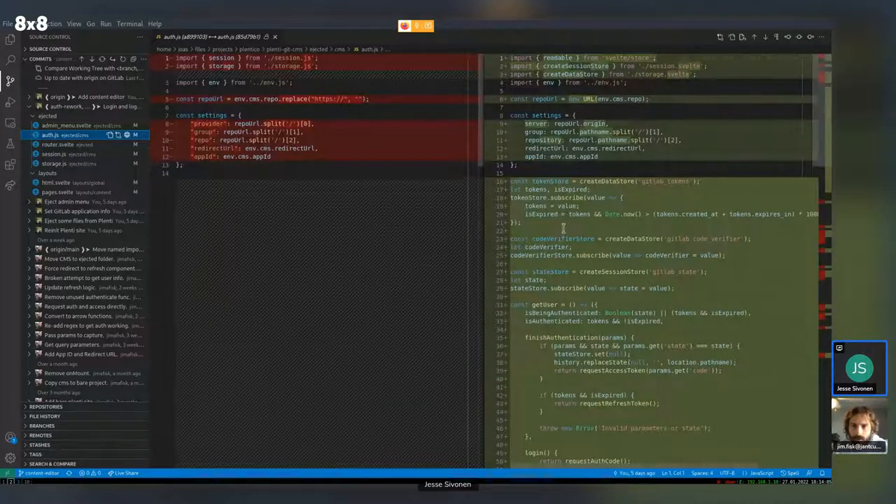
double_click(548, 181)
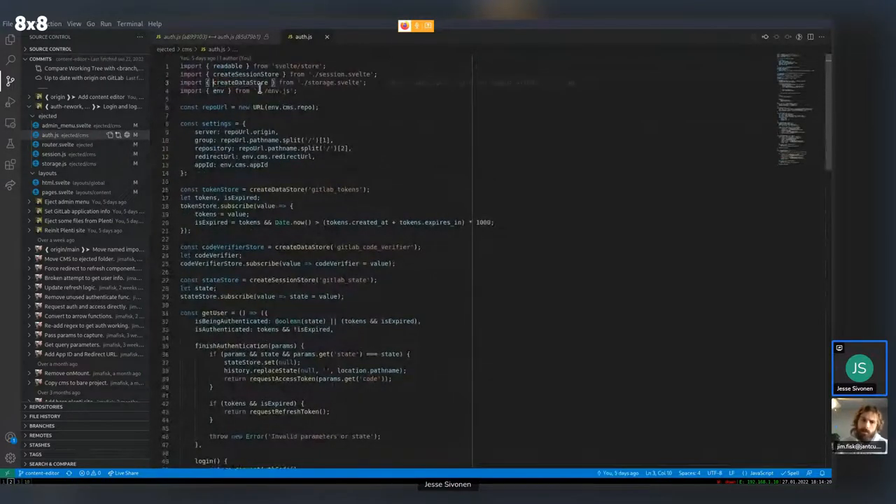
Step: Show the side-by-side diff of router.svelte from the login rework commit
left_click(239, 83)
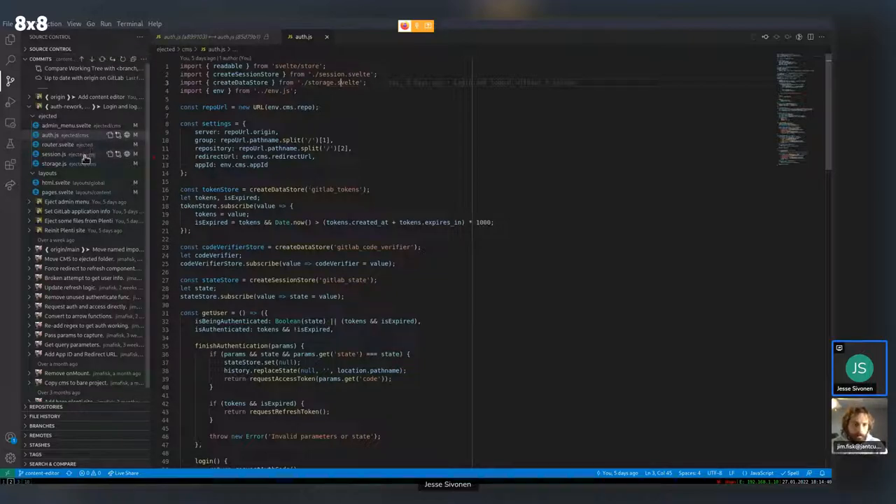
left_click(58, 144)
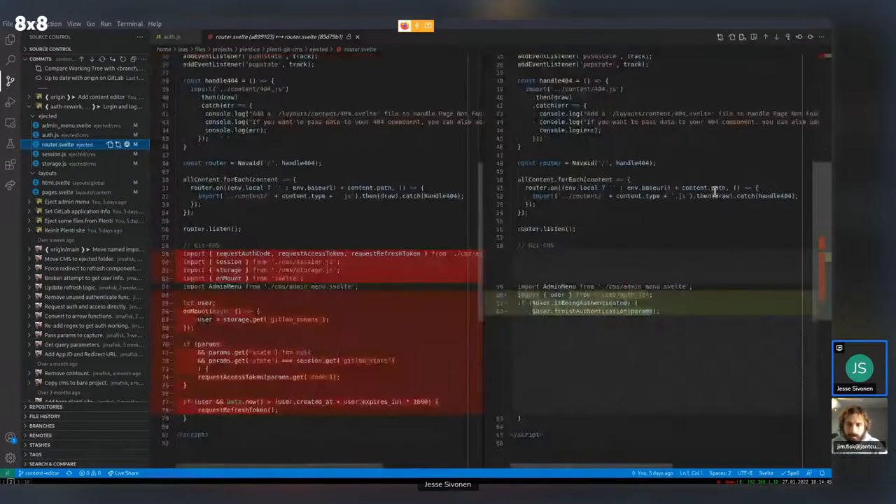
Step: Scroll the router.svelte comparison before returning to auth.js
scroll("down", 3)
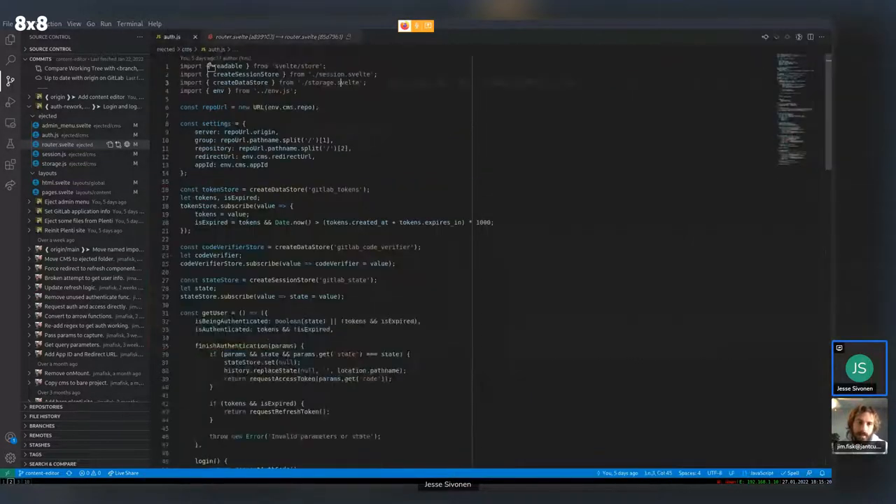
Step: Scroll auth.js down to the requestAccessToken and requestRefreshToken functions
scroll("down", 3)
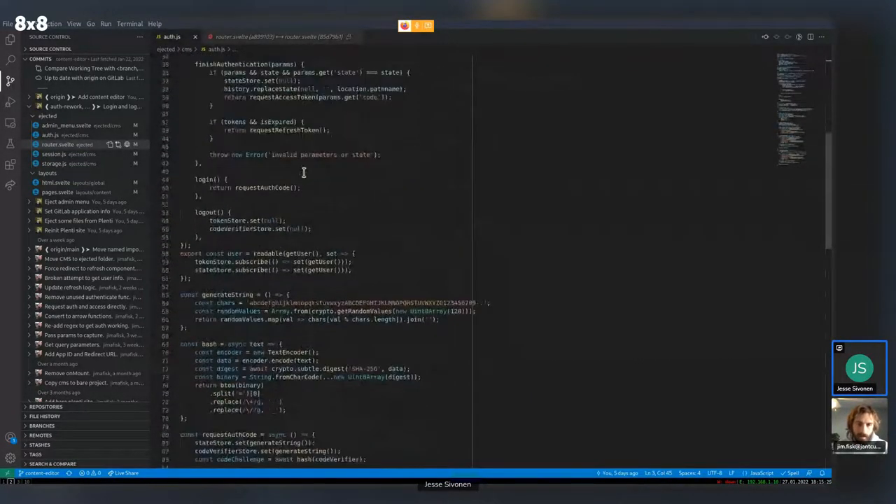
scroll("down", 3)
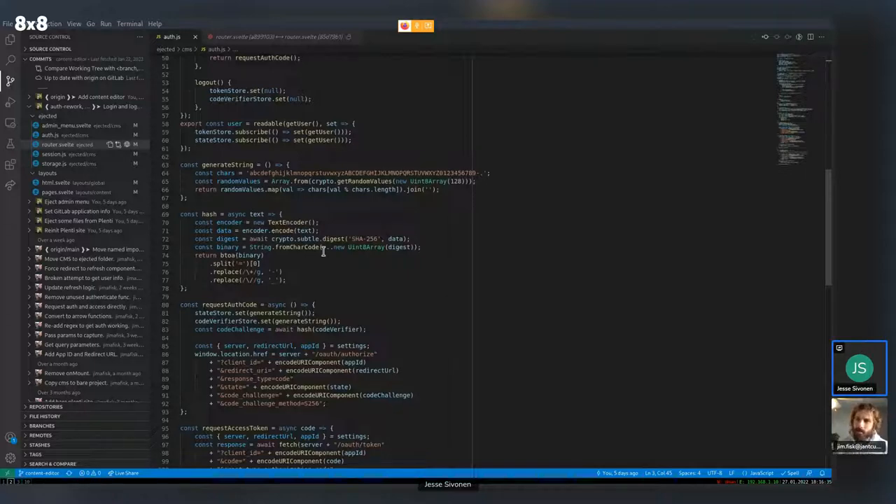
scroll("down", 3)
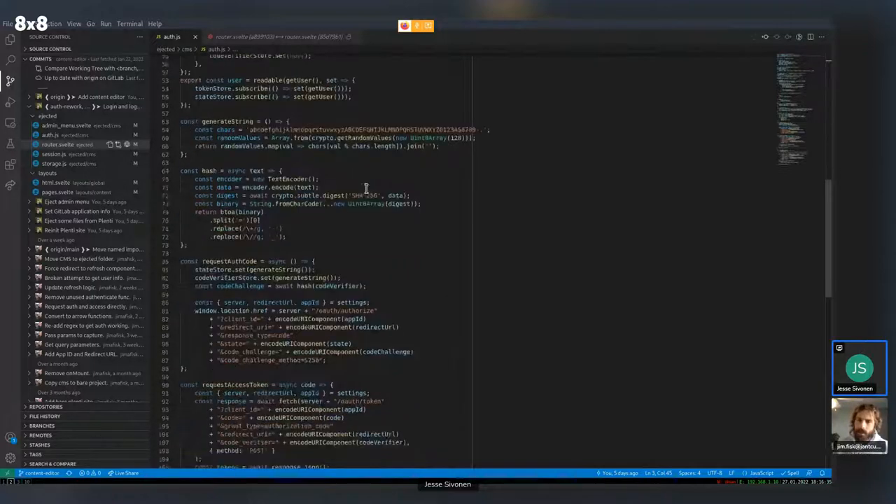
scroll("down", 3)
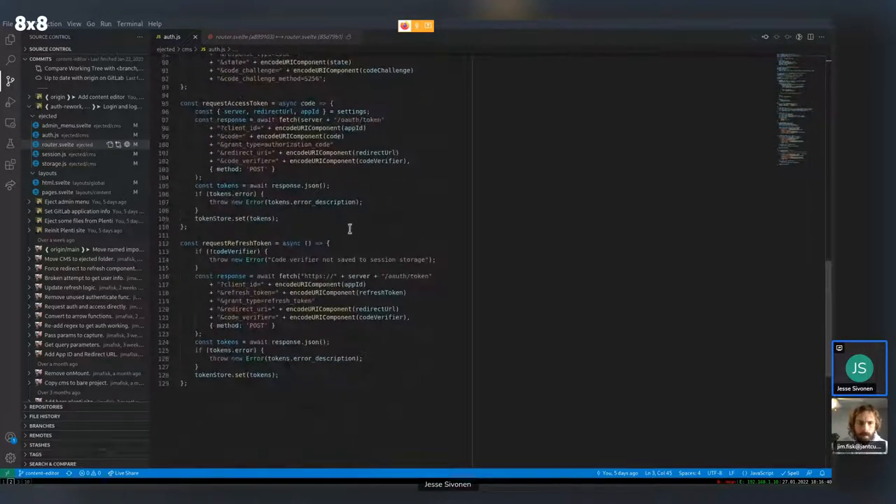
mouse_move(403, 247)
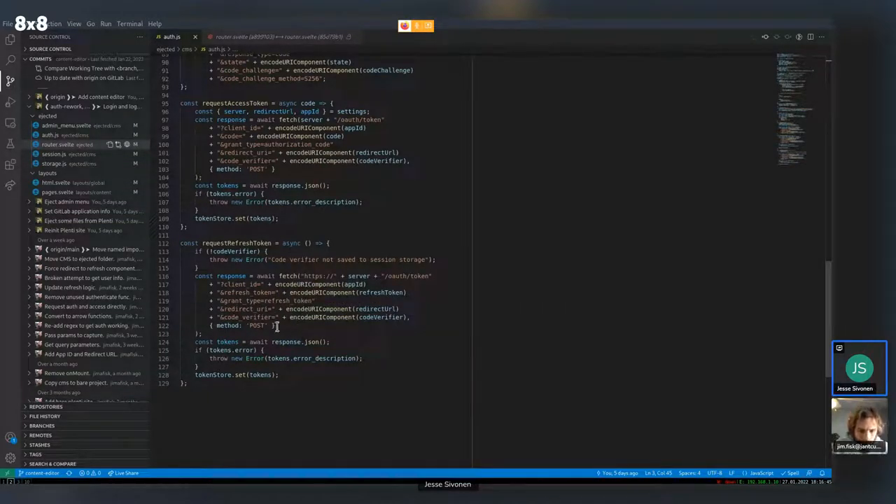
double_click(245, 316)
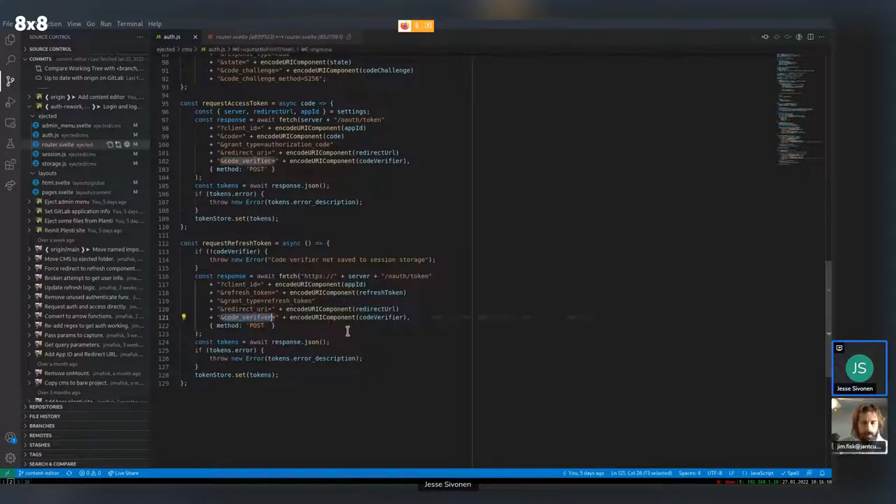
mouse_move(376, 316)
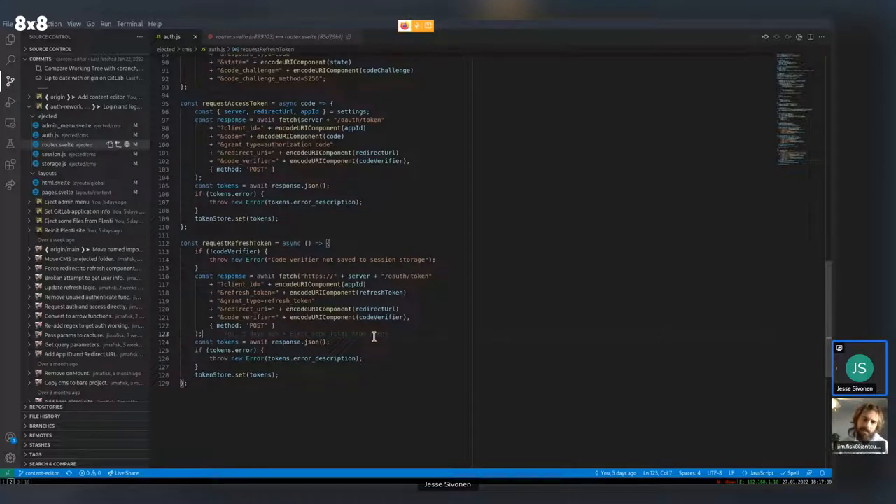
Step: Review the token request code, then show the admin_menu.svelte diff from the commit
double_click(375, 309)
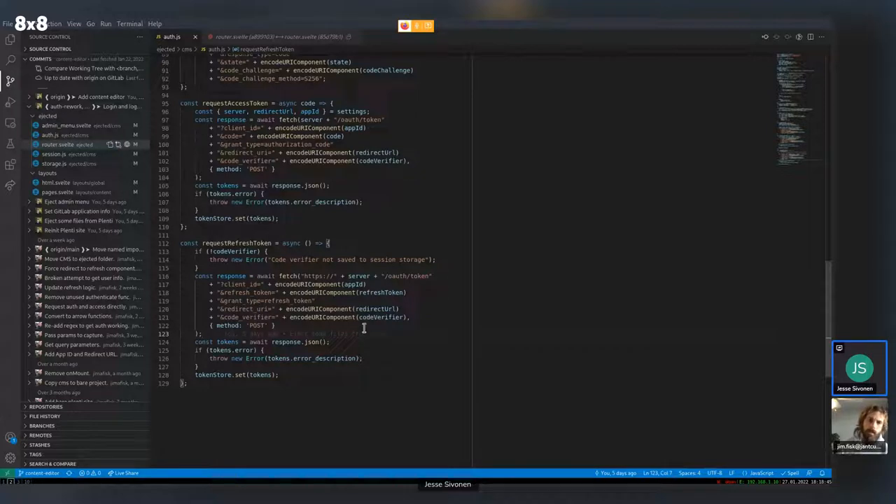
left_click(67, 124)
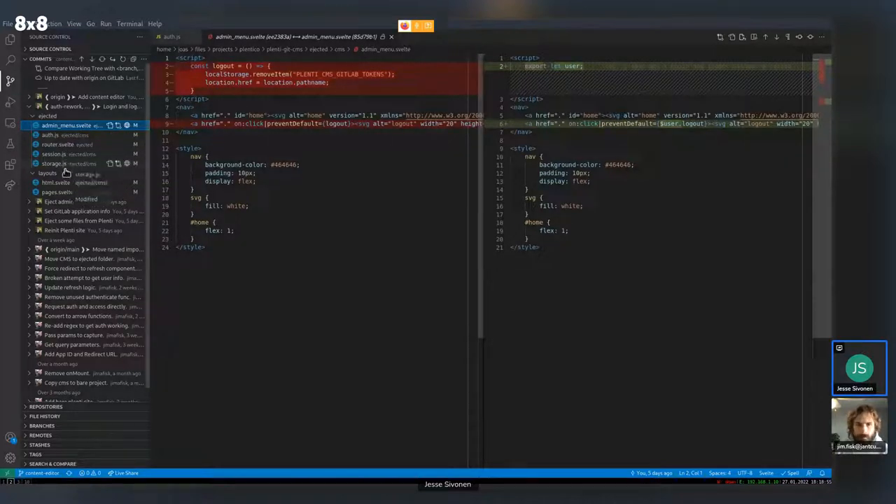
Step: Show the side-by-side diff of the html.svelte layout file
left_click(56, 182)
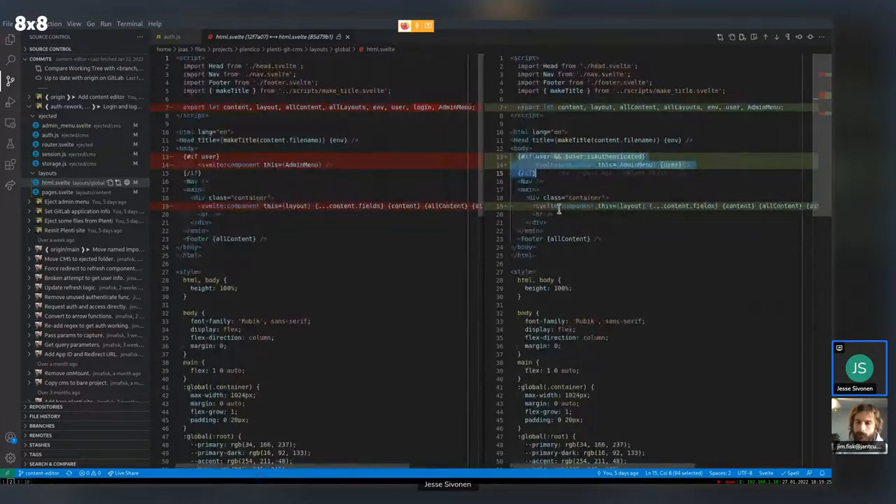
Step: Compare the pages.svelte and html.svelte diffs, highlighting 'layout', then return to auth.js
left_click(58, 192)
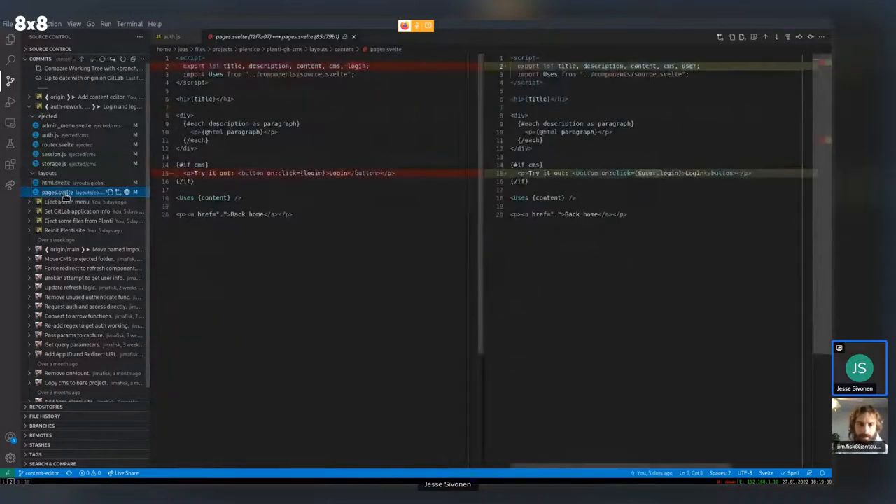
left_click(56, 182)
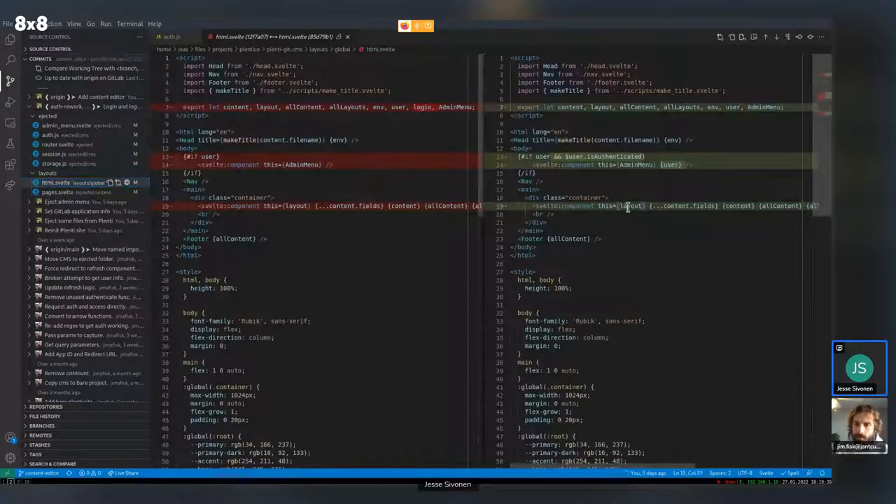
double_click(630, 205)
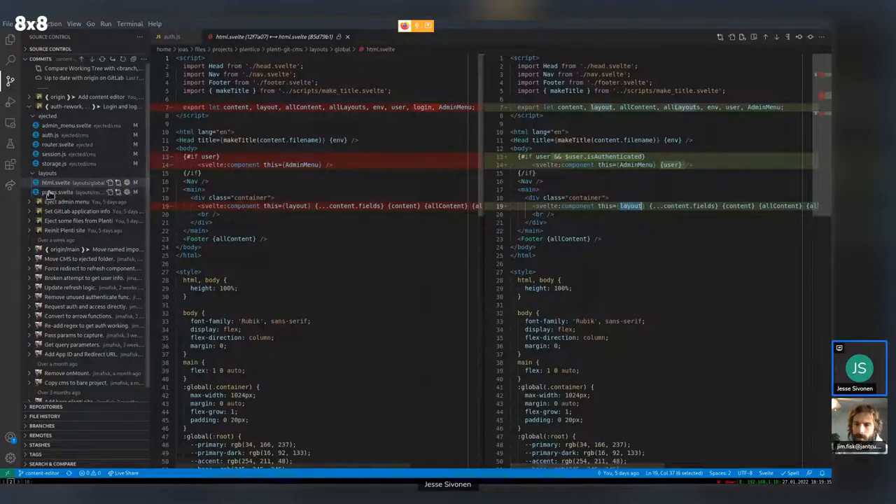
left_click(58, 192)
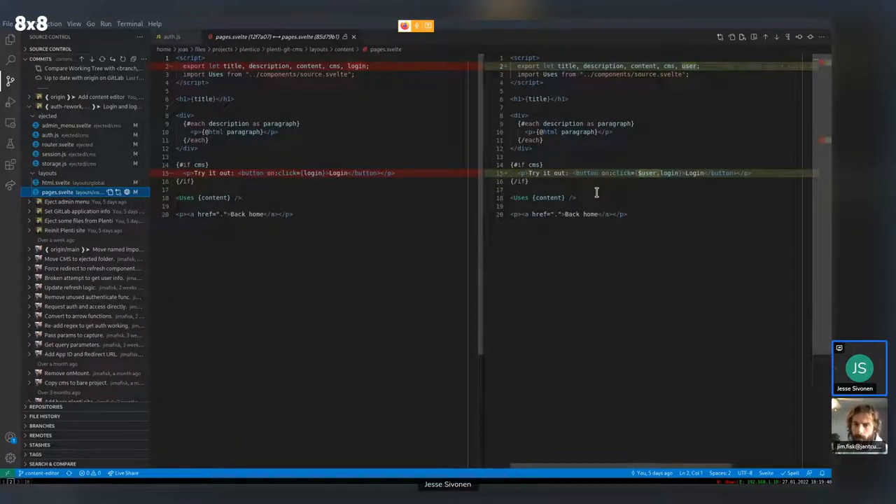
mouse_move(591, 175)
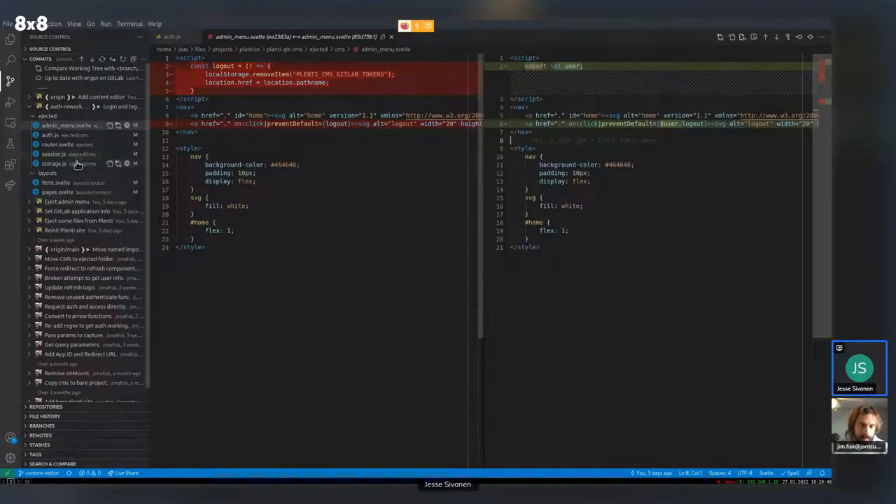
left_click(55, 134)
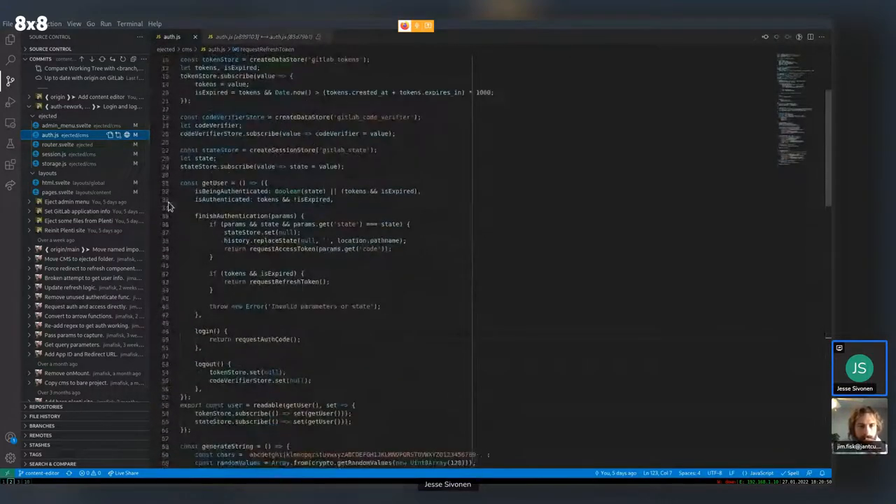
double_click(232, 190)
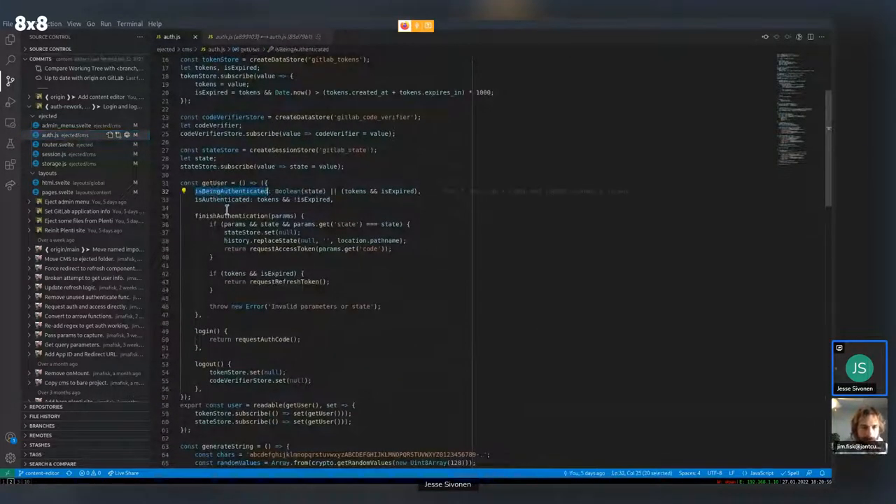
double_click(221, 199)
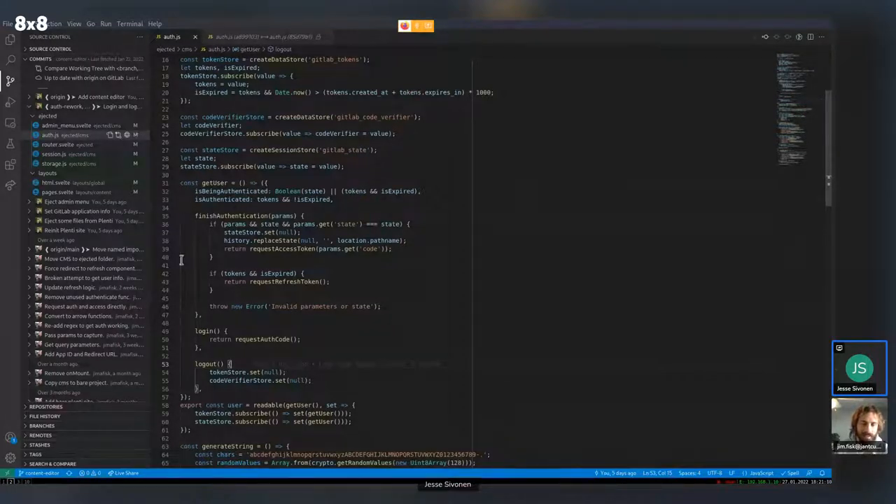
mouse_move(370, 259)
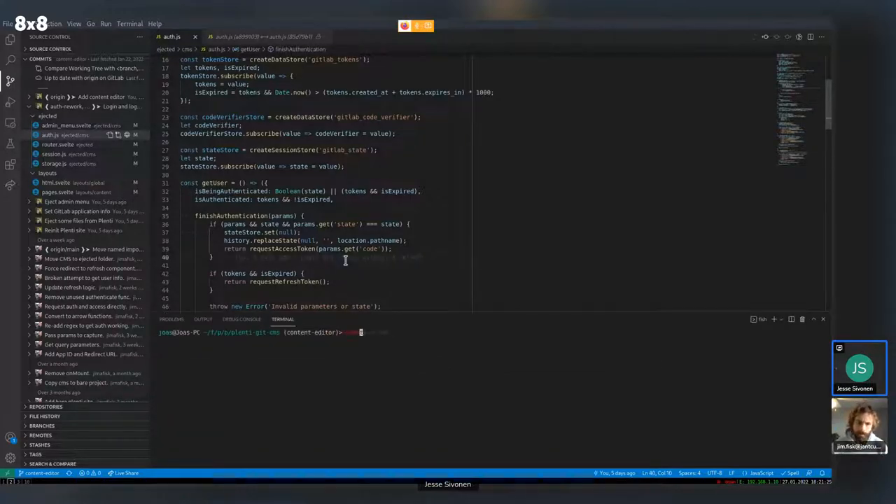
Step: Run 'plenti serve' in the terminal to serve the site locally and collapse the commit's file list
type("plenti serve")
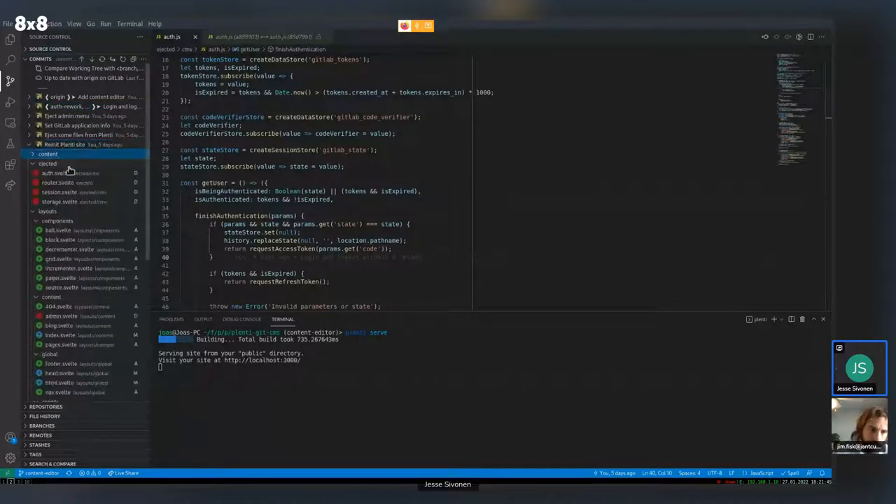
left_click(47, 173)
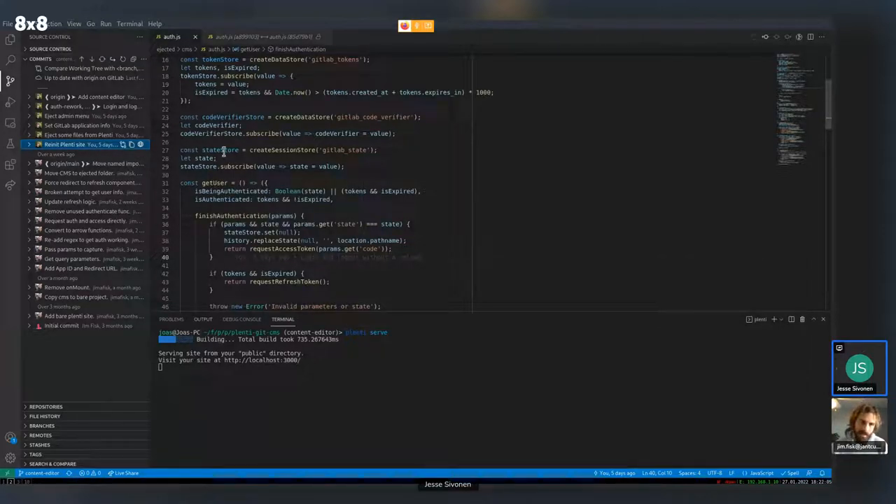
mouse_move(205, 286)
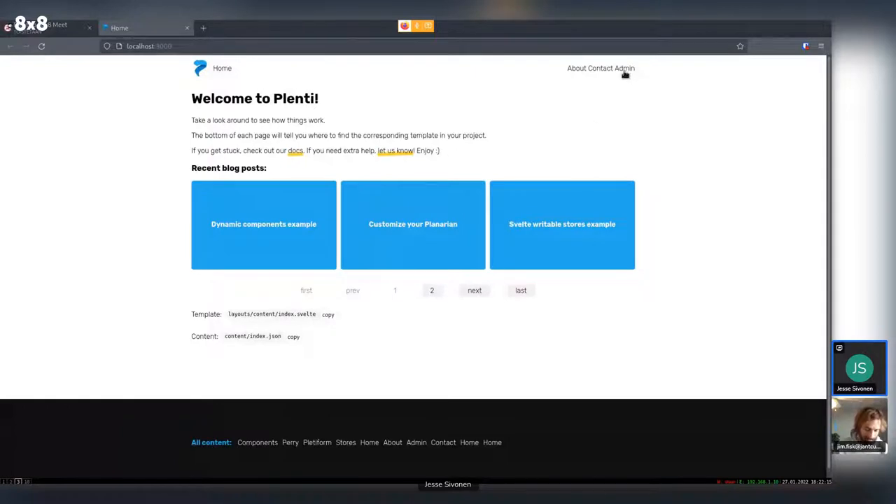
Step: Go to the site's Admin page and start the CMS login leading to GitLab sign-in
left_click(625, 68)
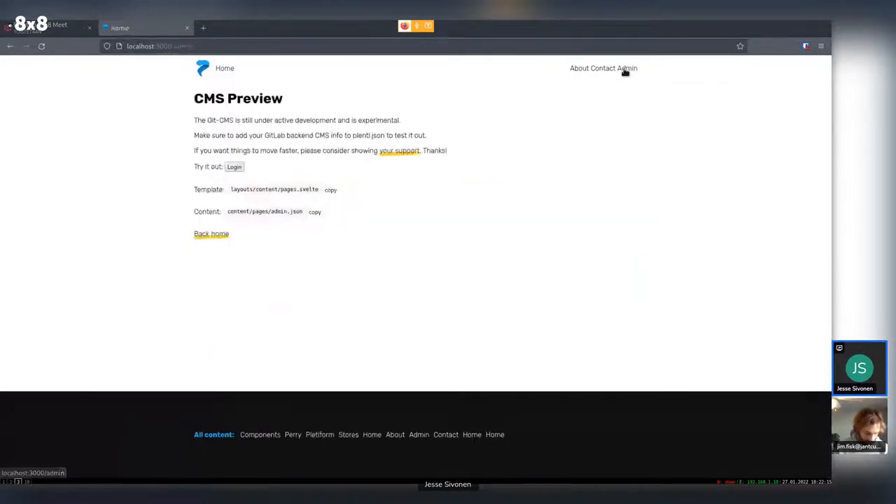
left_click(624, 67)
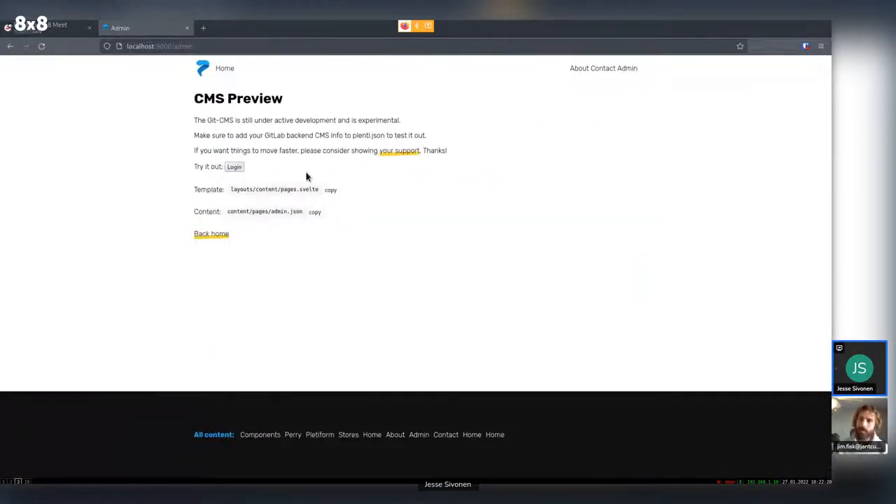
mouse_move(277, 172)
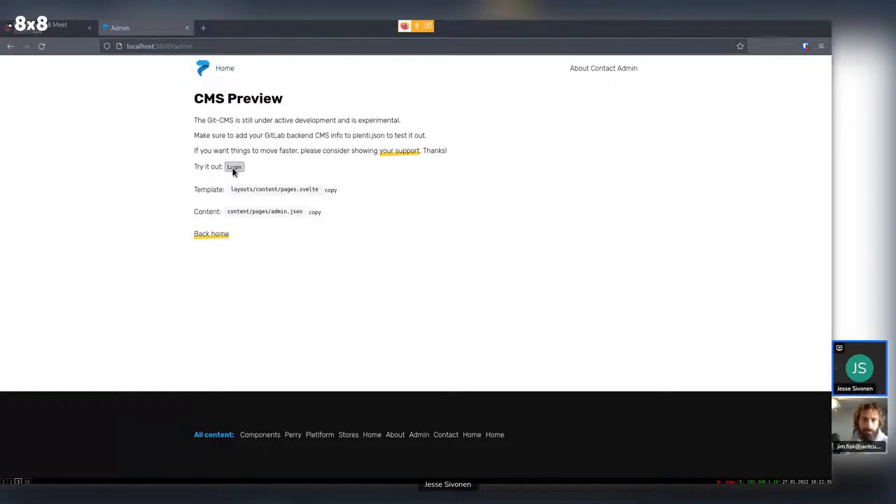
left_click(234, 167)
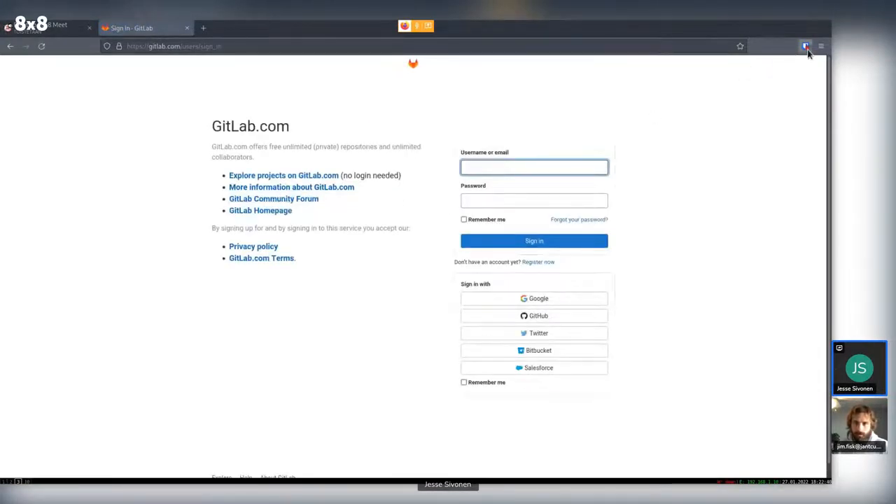
Step: Sign in on GitLab.com with the account credentials to authorize the CMS and return to the local site
left_click(805, 46)
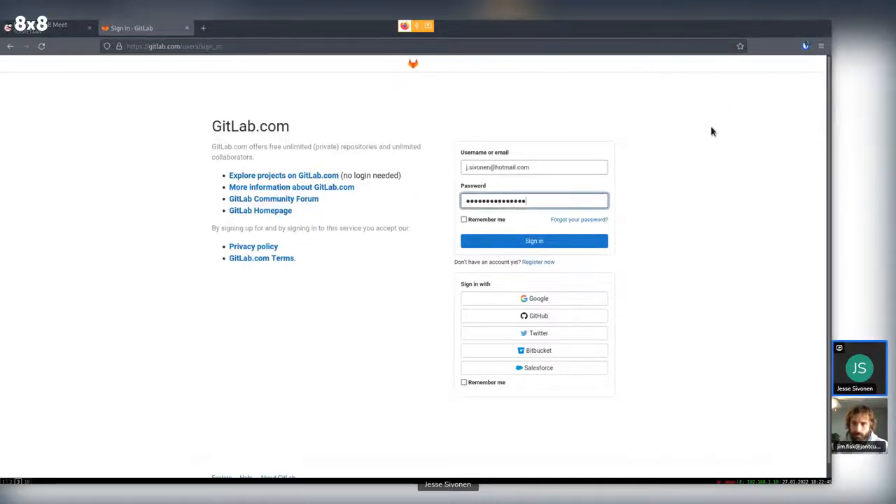
left_click(533, 241)
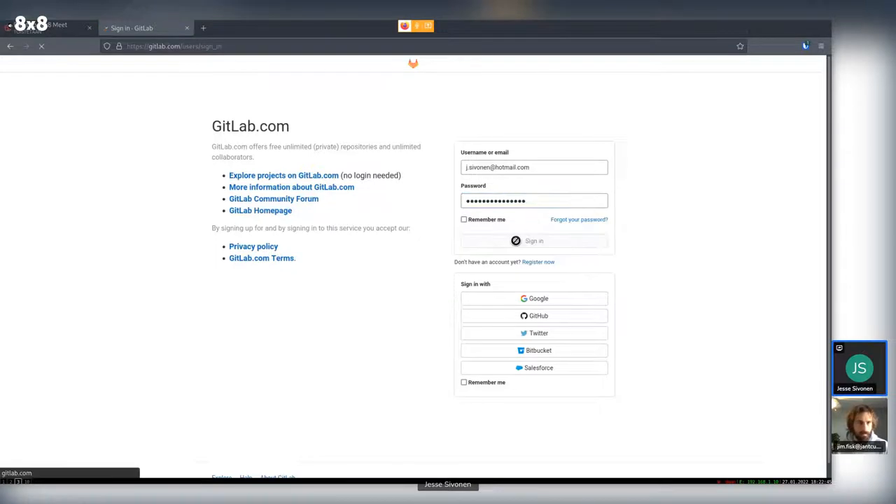
left_click(533, 241)
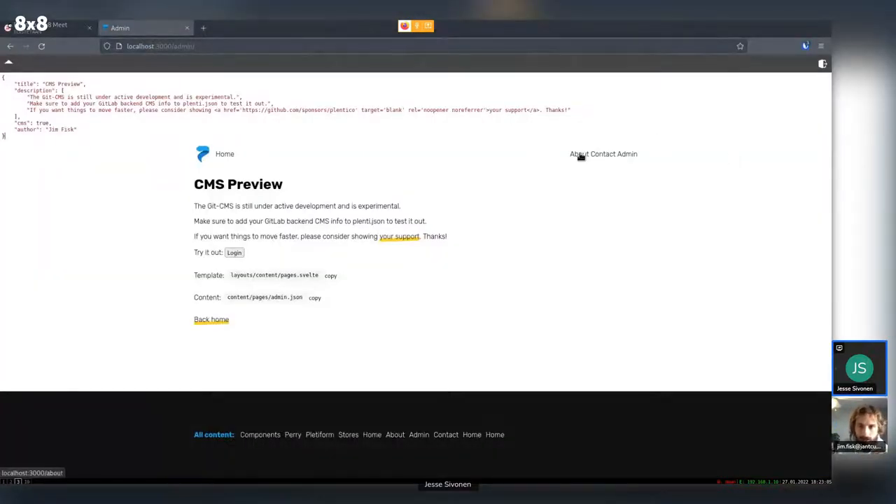
Step: Edit the About page's title in its JSON editor so it reads "About Plenti"
left_click(579, 154)
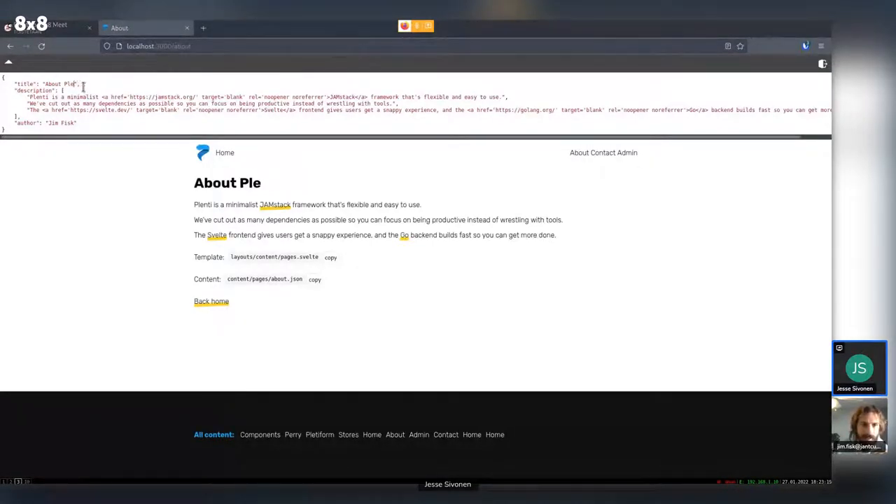
type("nti")
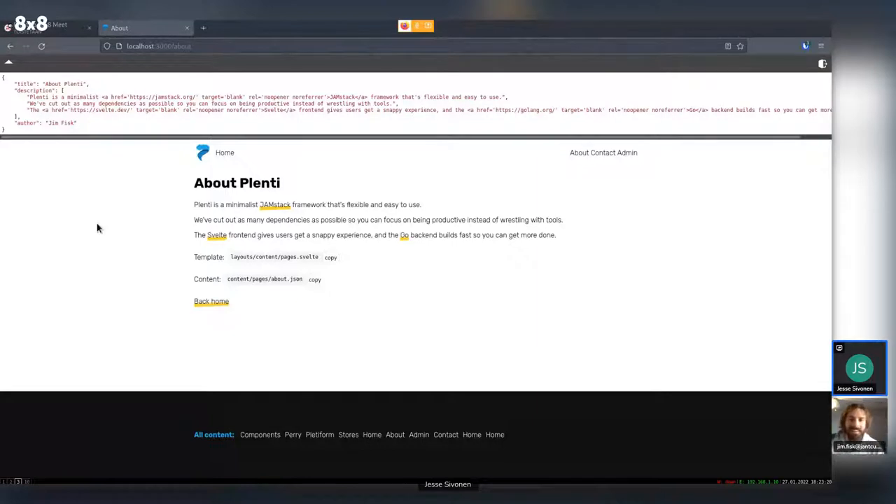
mouse_move(109, 184)
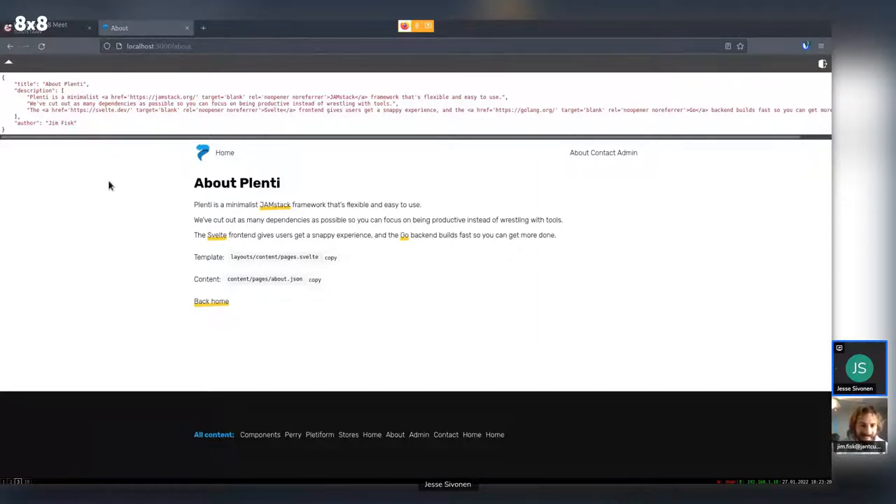
mouse_move(109, 151)
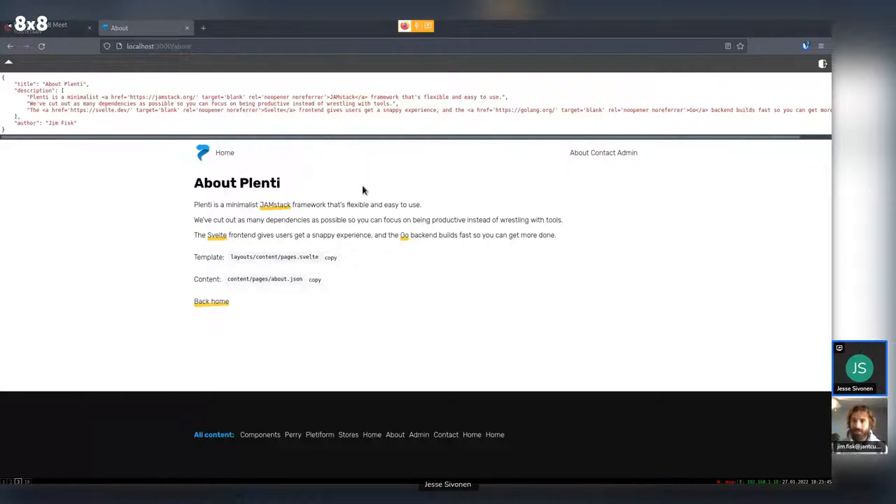
mouse_move(367, 203)
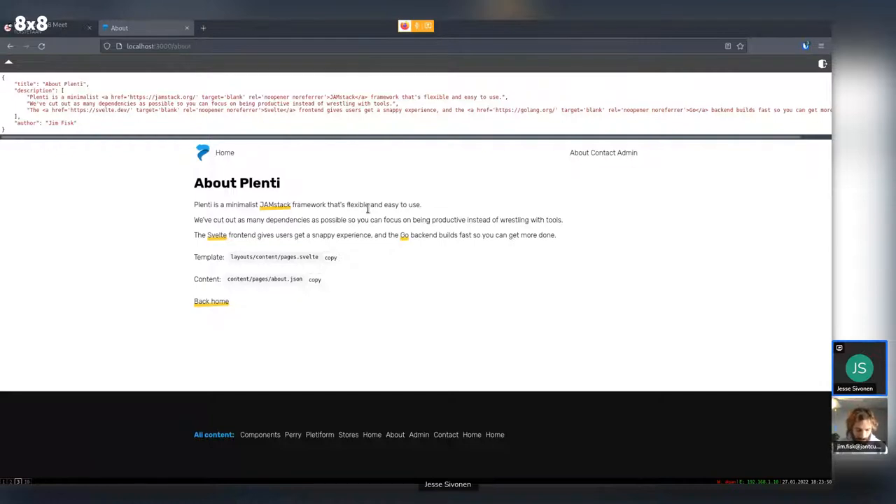
mouse_move(366, 215)
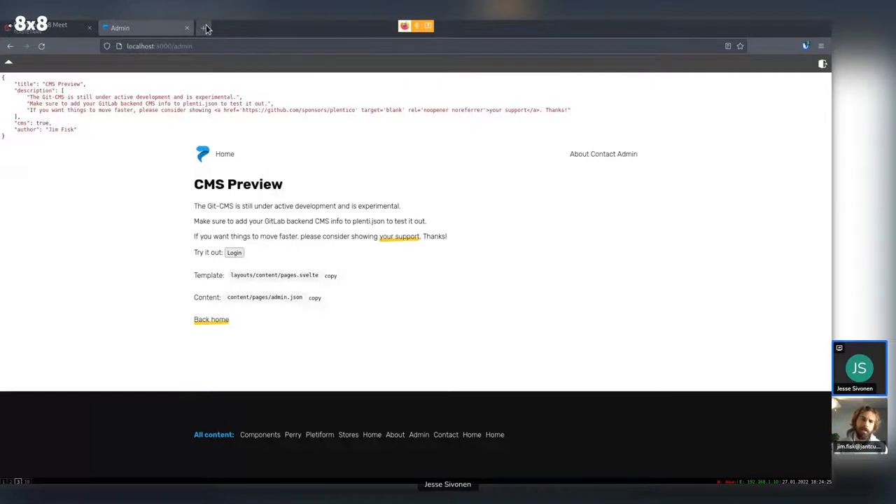
Step: Browse the plentico/plenti GitHub repo into cmd/defaults/starters in a new browser tab
left_click(206, 28)
type("https://plenti.co")
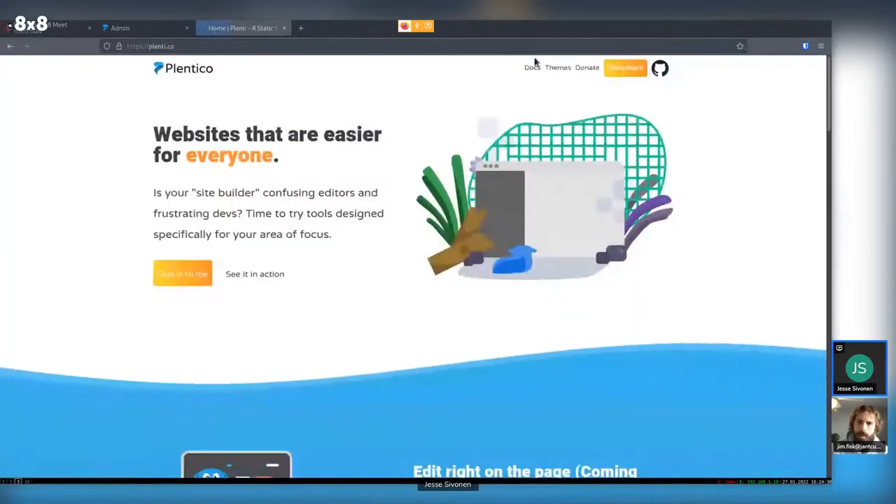
left_click(658, 67)
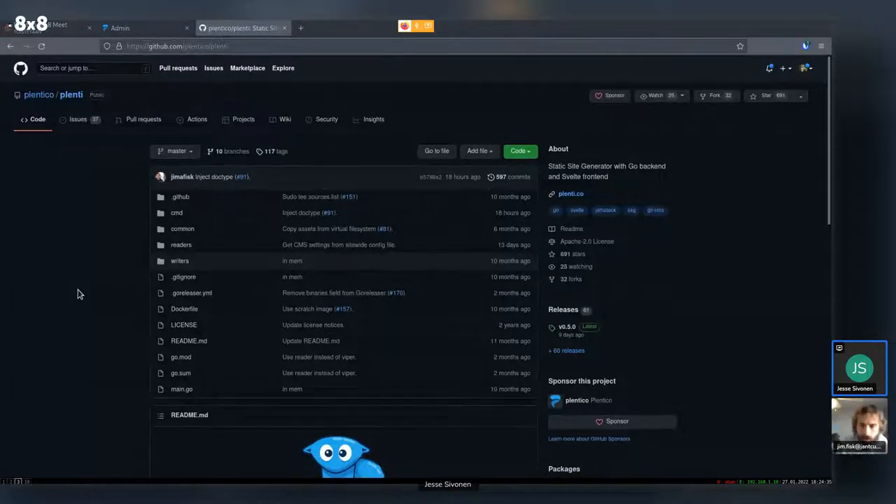
scroll("down", 3)
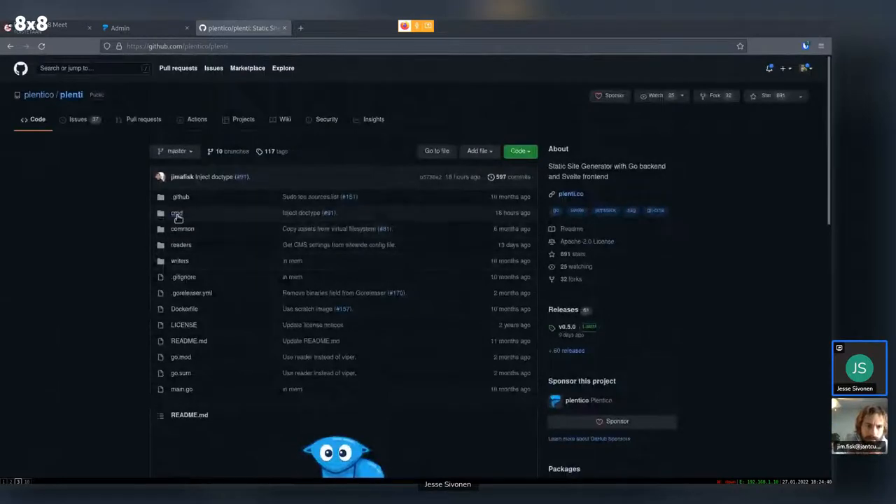
left_click(176, 213)
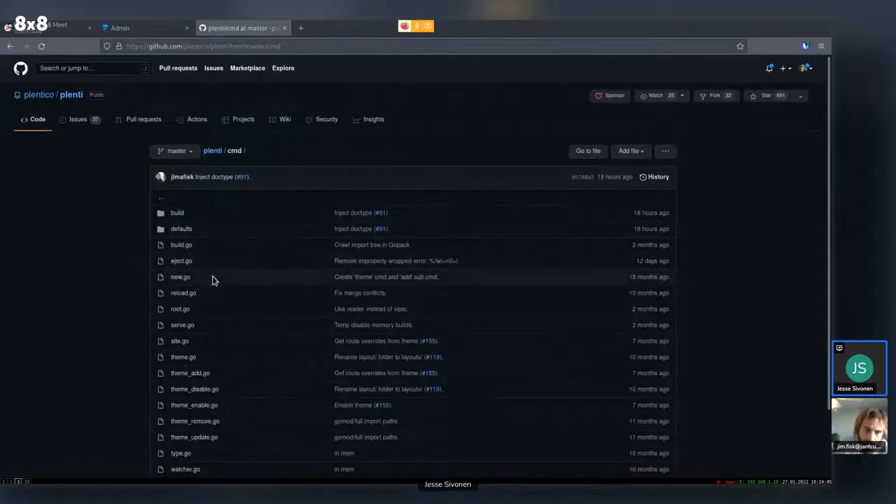
mouse_move(181, 230)
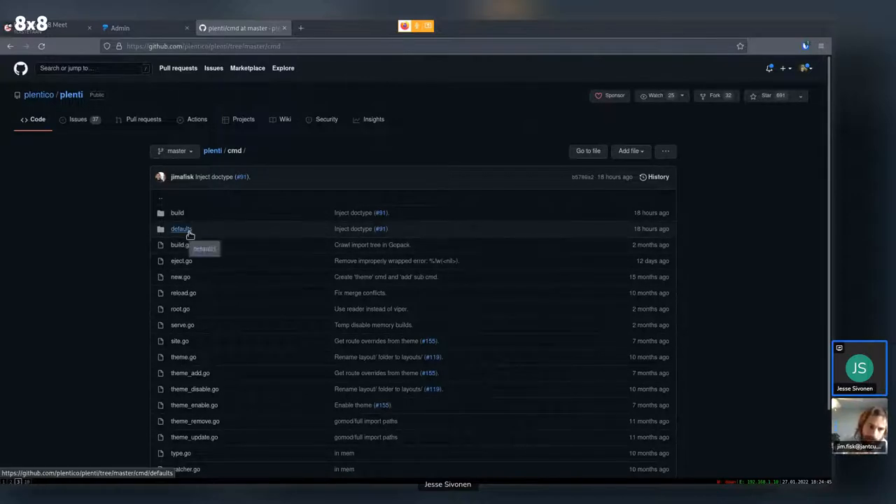
left_click(180, 228)
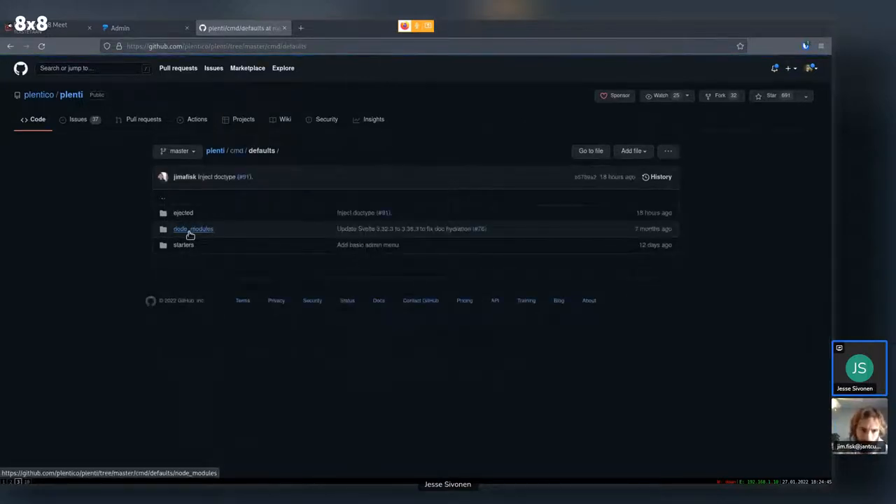
mouse_move(207, 244)
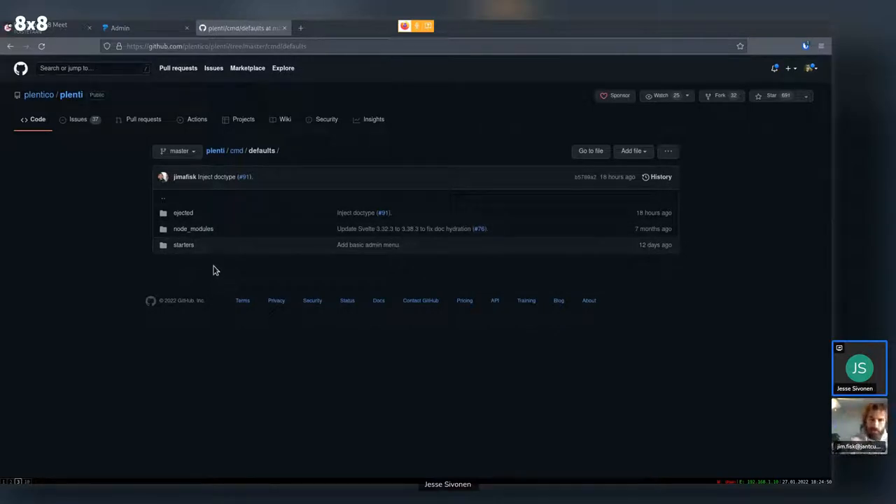
mouse_move(233, 268)
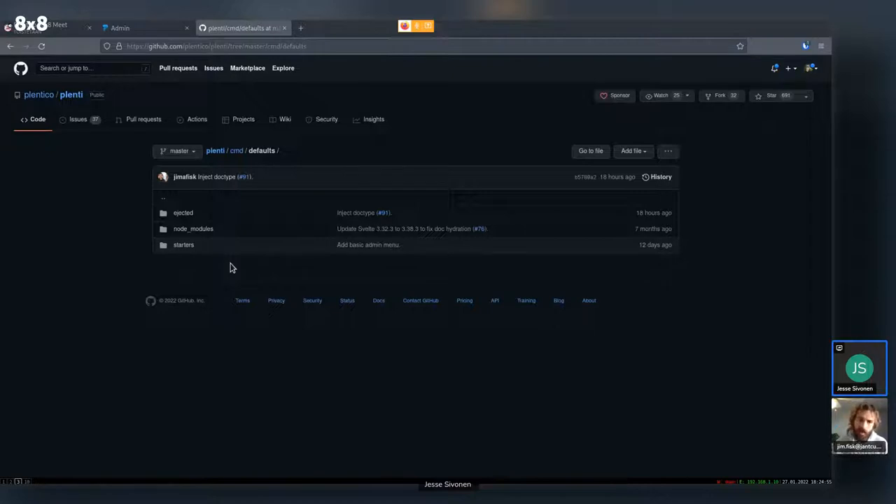
mouse_move(213, 250)
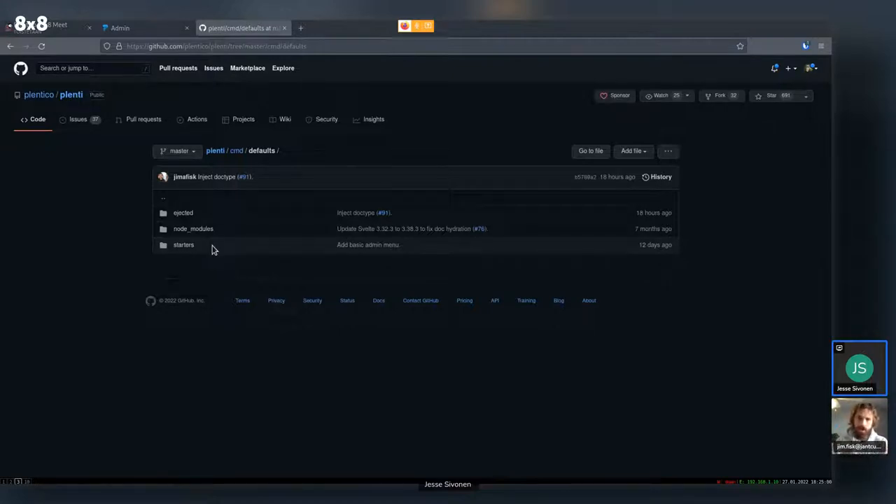
left_click(184, 244)
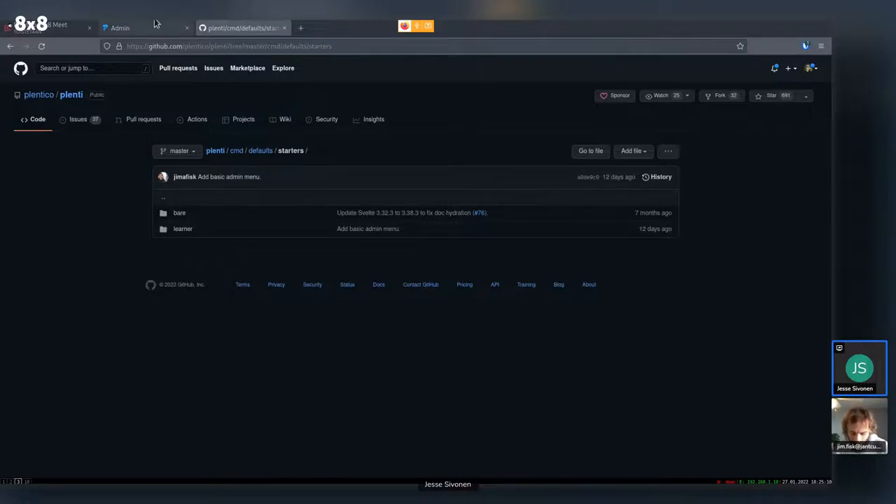
Step: Check the local Admin page, browse the learner starter folder, then navigate back up to cmd/defaults
left_click(140, 28)
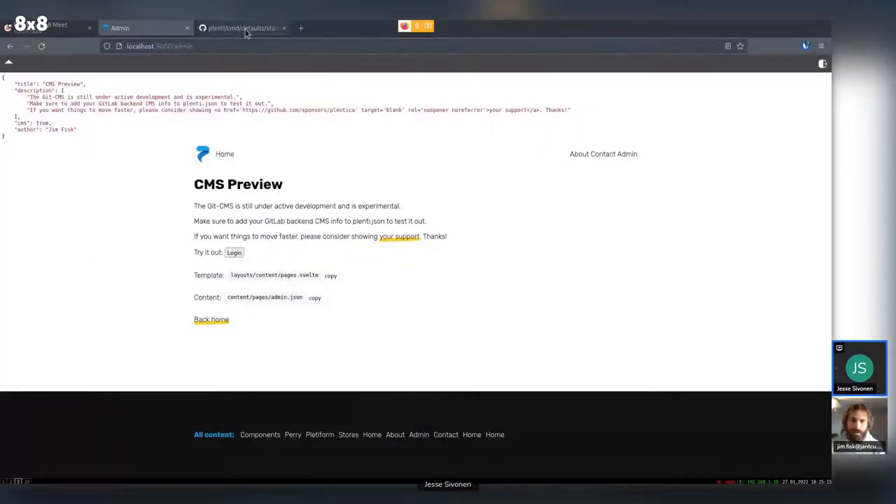
left_click(241, 28)
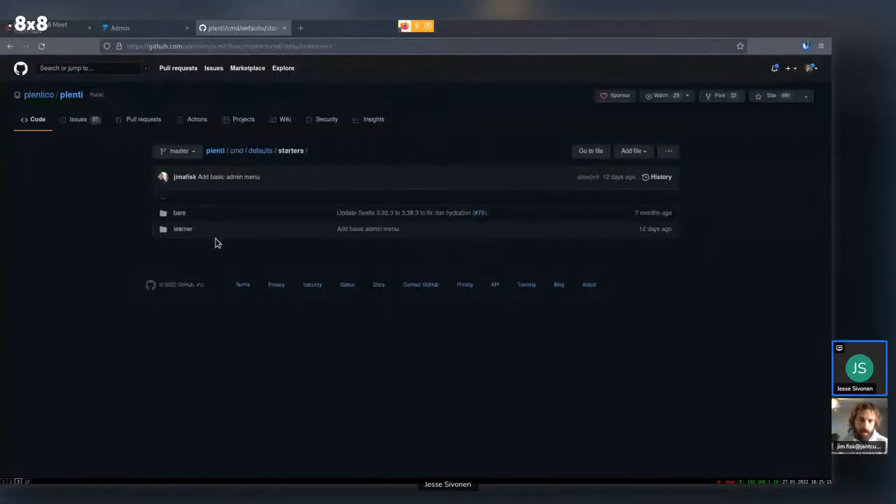
mouse_move(219, 249)
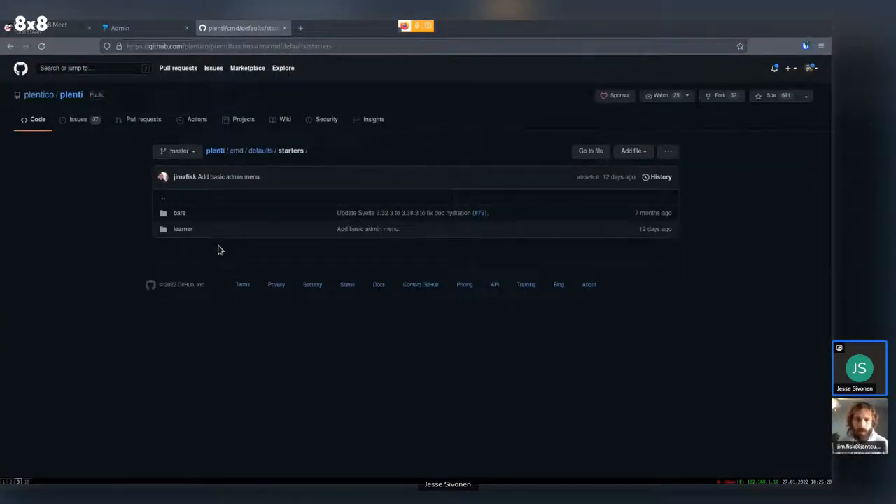
mouse_move(224, 258)
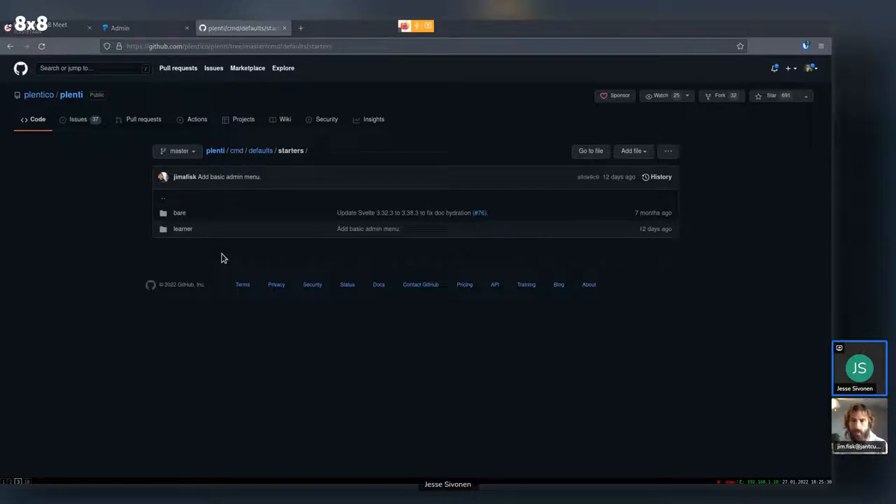
mouse_move(179, 213)
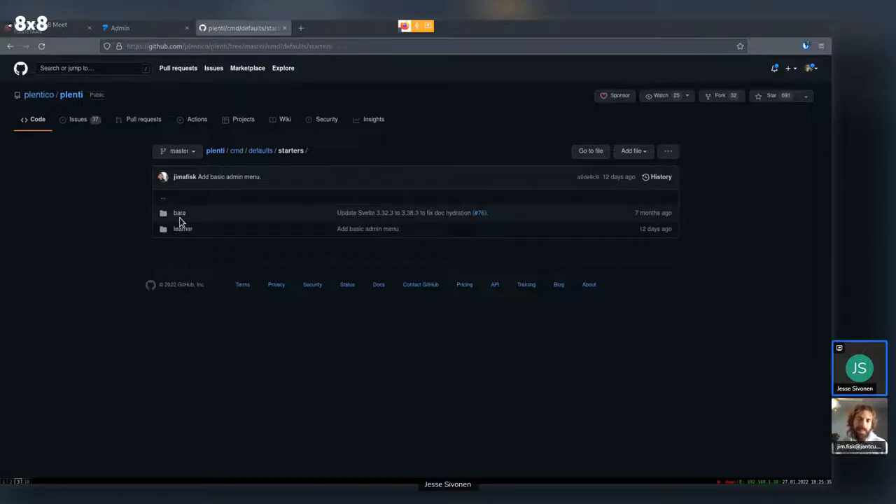
left_click(179, 212)
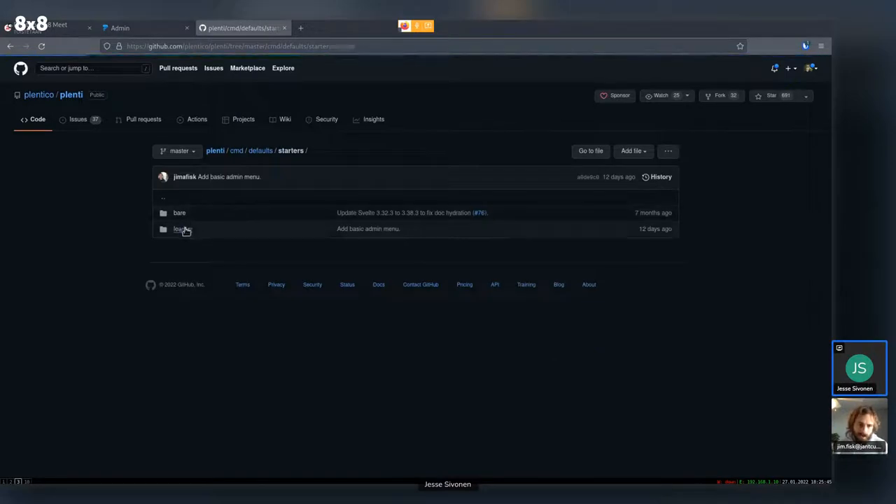
left_click(182, 228)
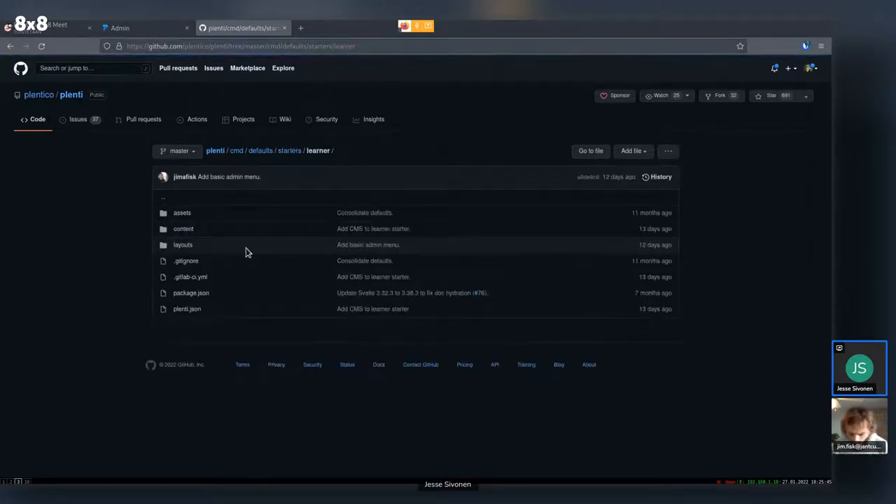
left_click(290, 151)
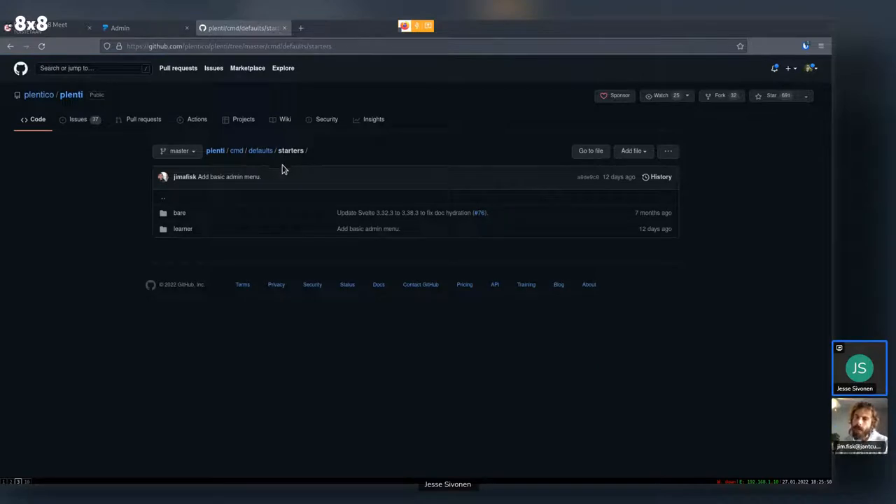
mouse_move(280, 171)
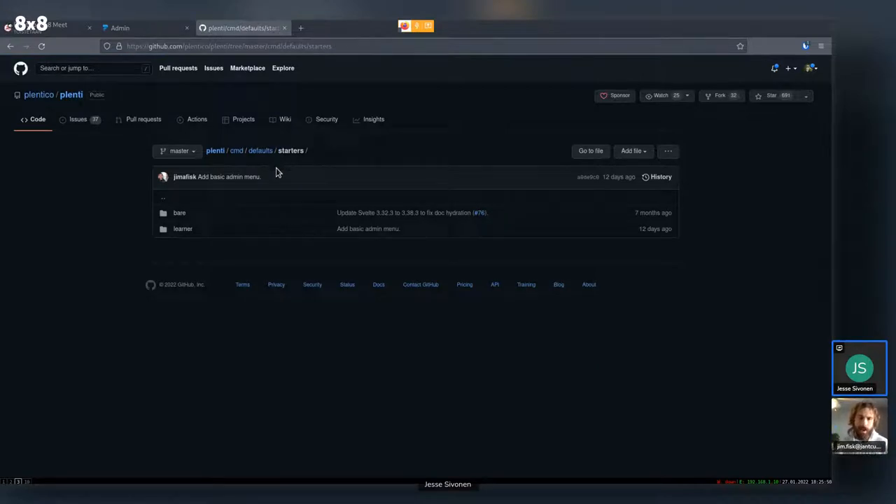
left_click(260, 151)
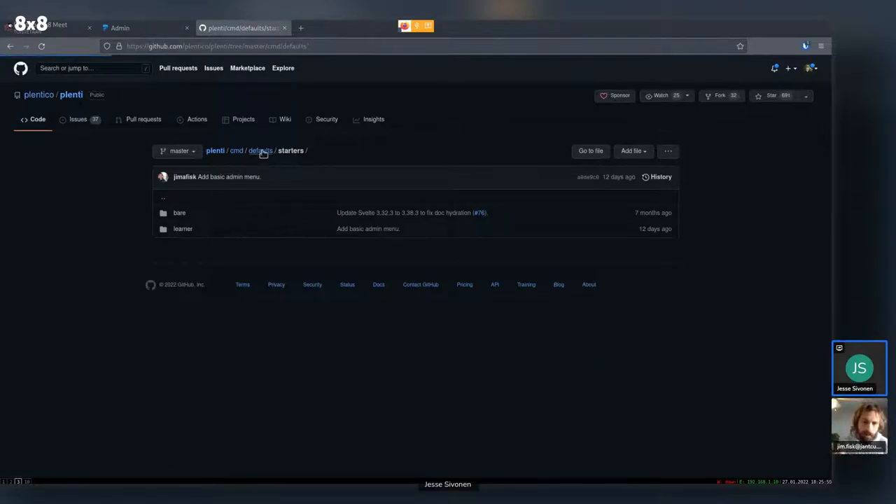
left_click(260, 152)
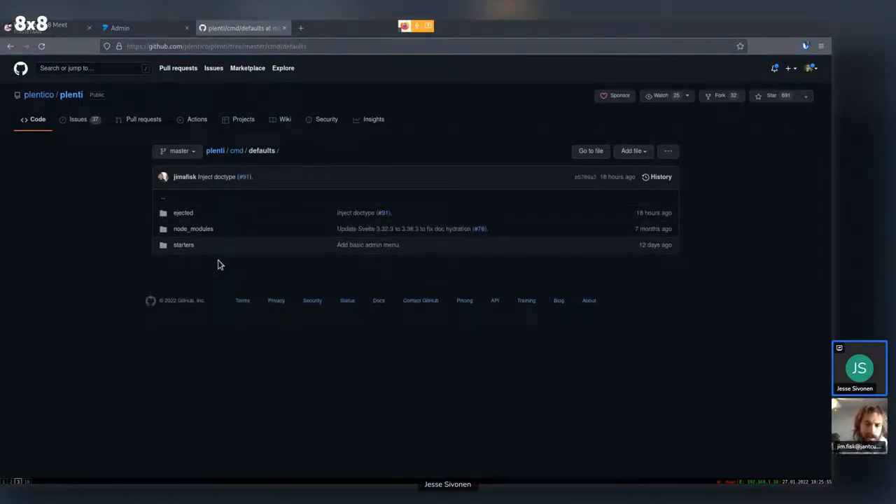
Step: View the ejected defaults folder, then return to the plenti repo main page and scroll through its README
left_click(182, 212)
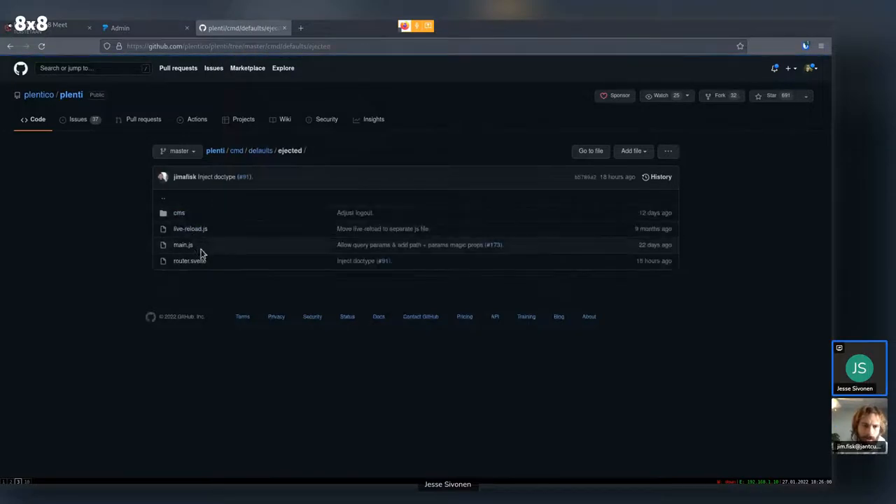
mouse_move(216, 274)
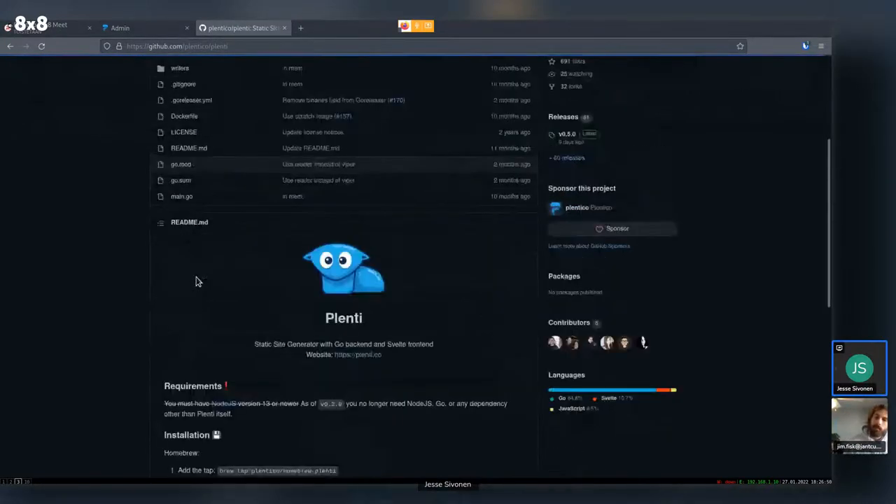
scroll("down", 3)
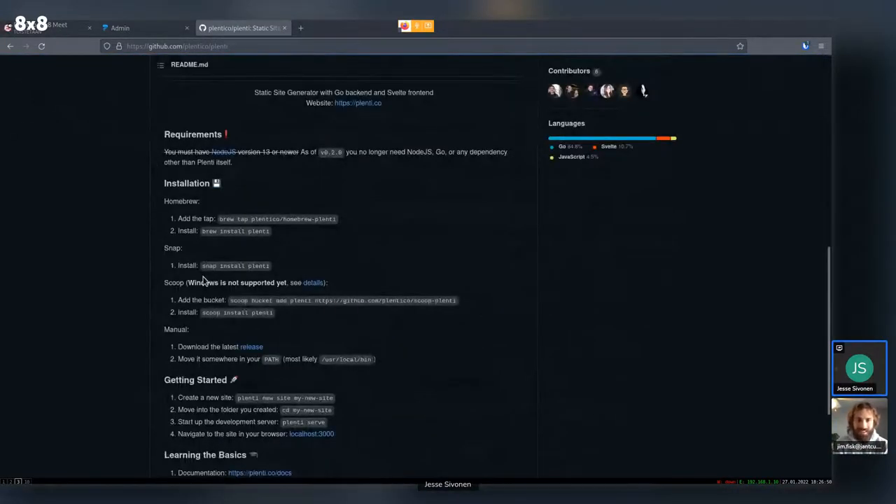
scroll("down", 3)
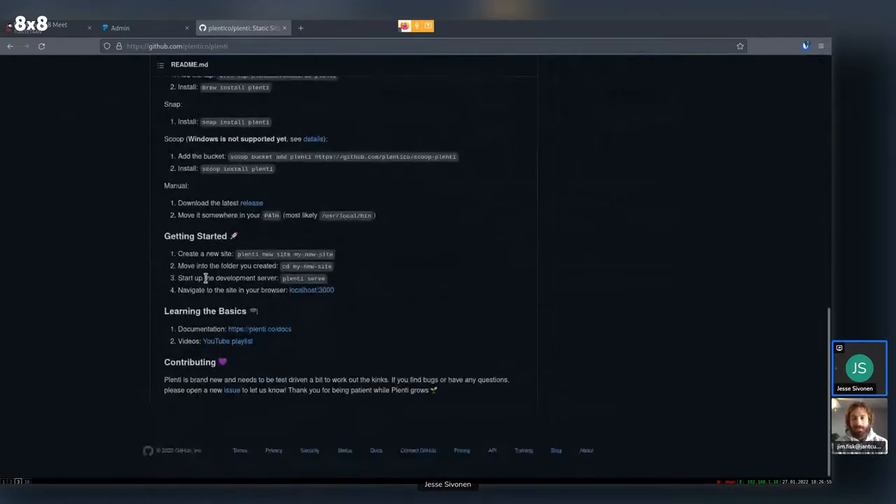
scroll("up", 3)
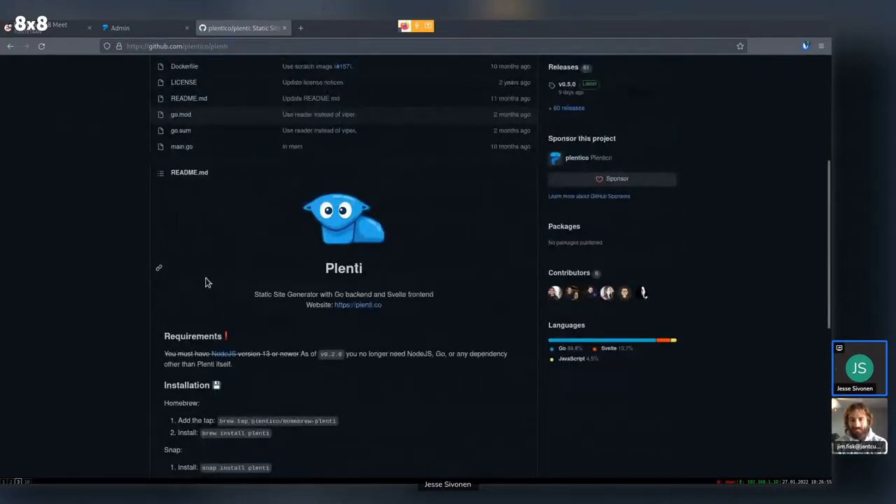
scroll("up", 3)
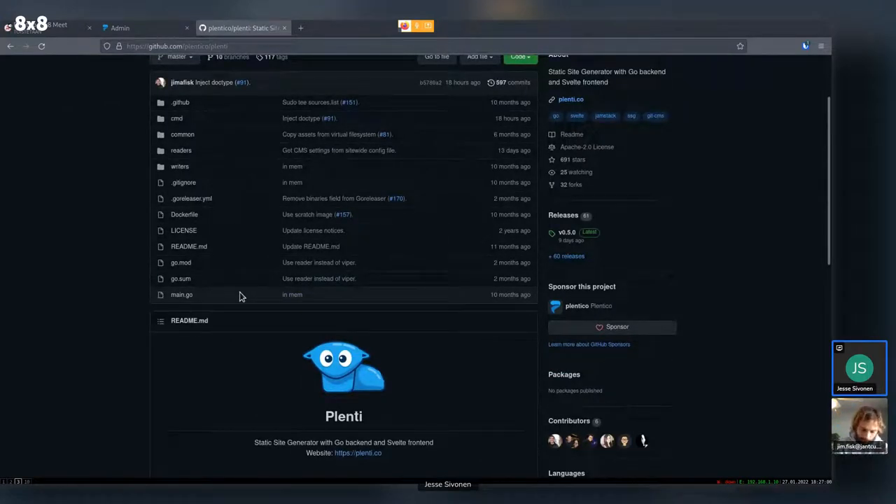
mouse_move(215, 289)
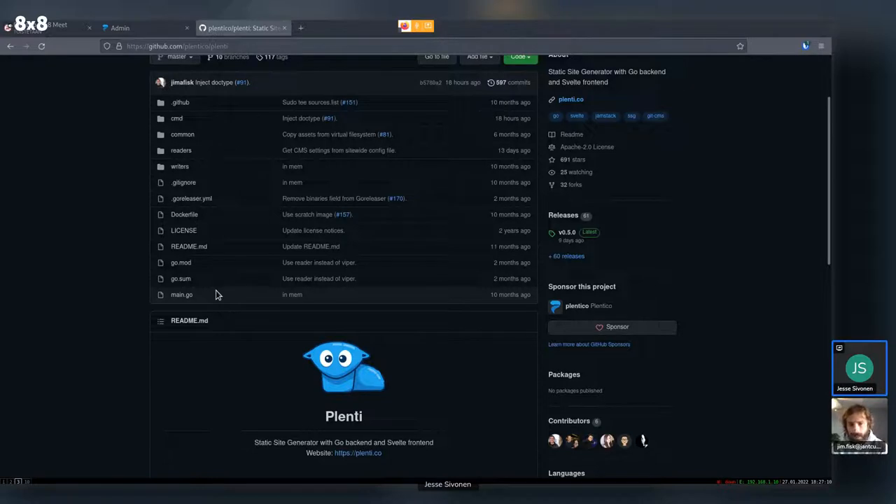
mouse_move(213, 352)
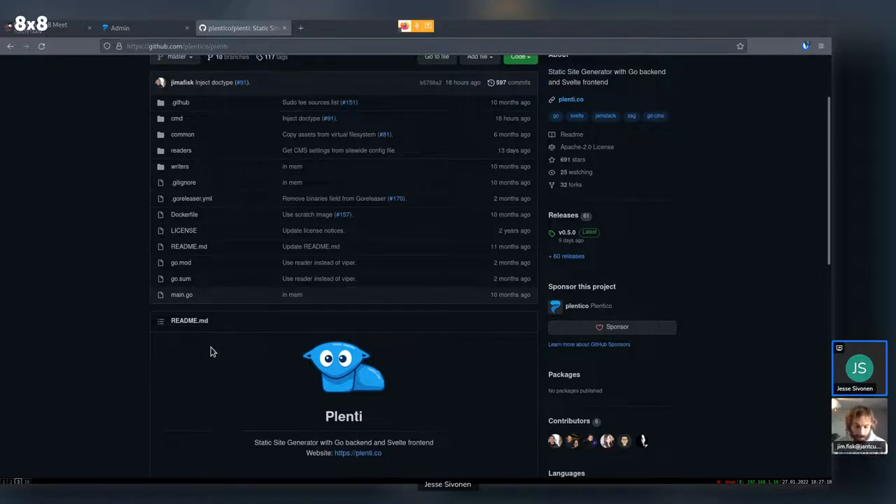
mouse_move(233, 305)
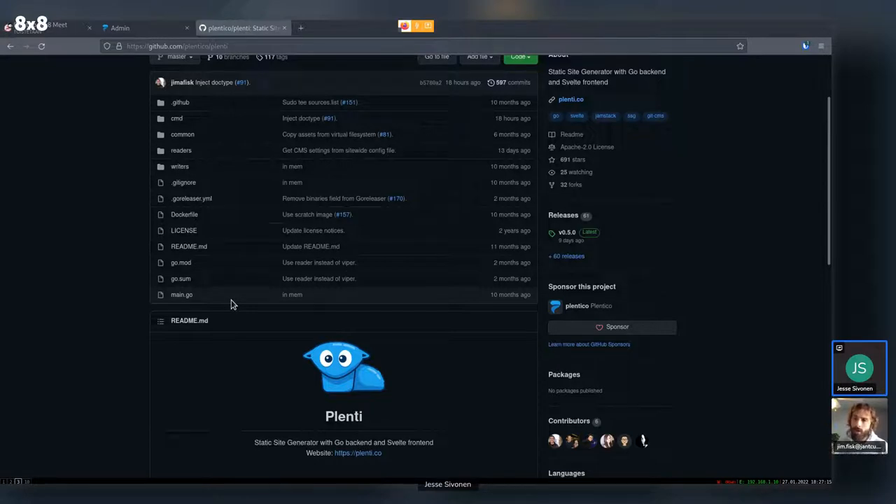
mouse_move(232, 352)
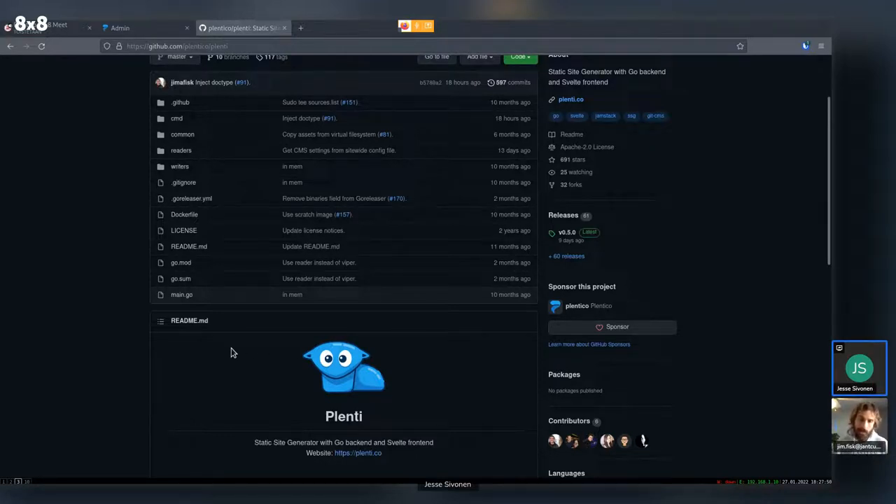
mouse_move(235, 344)
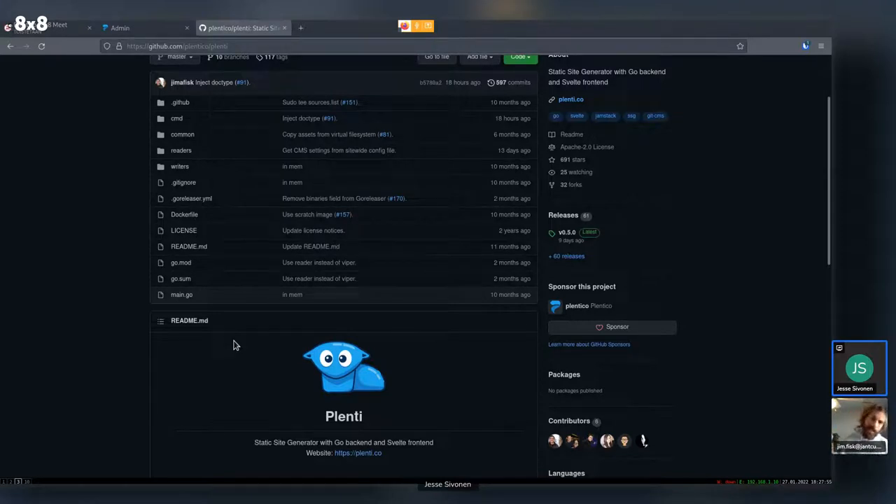
mouse_move(133, 451)
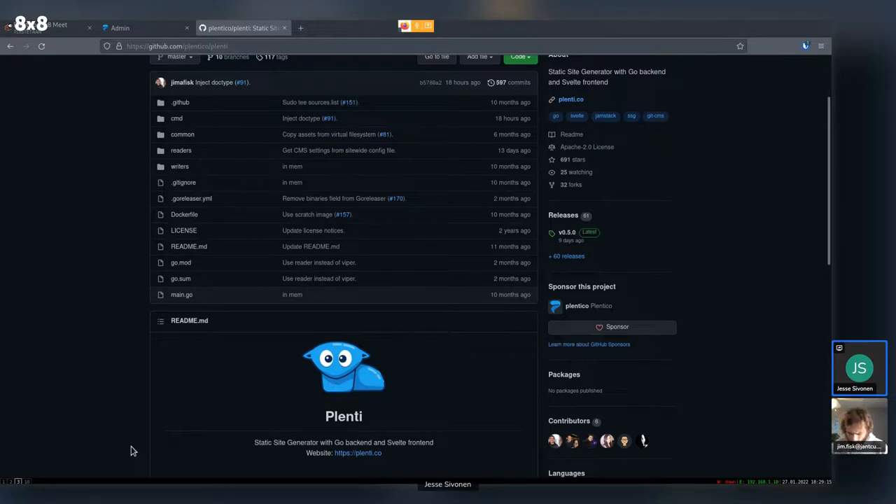
mouse_move(142, 329)
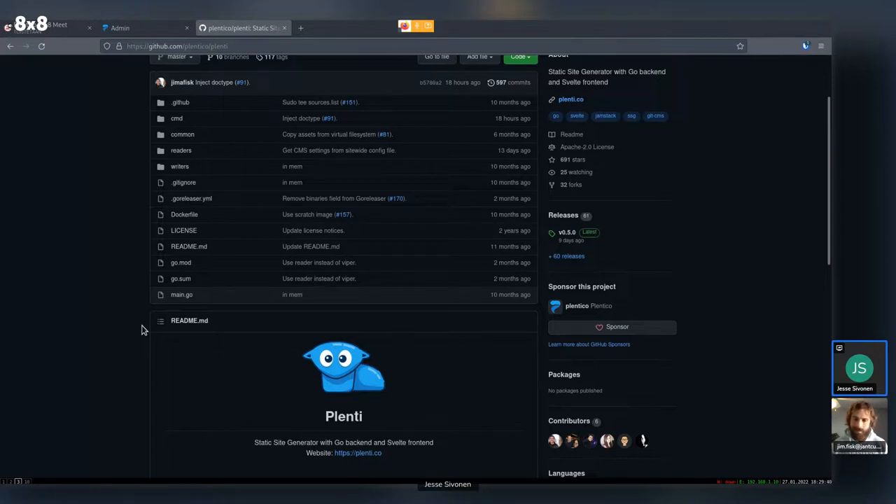
Step: Switch to the localhost:3000/admin tab showing the CMS Preview page
left_click(120, 28)
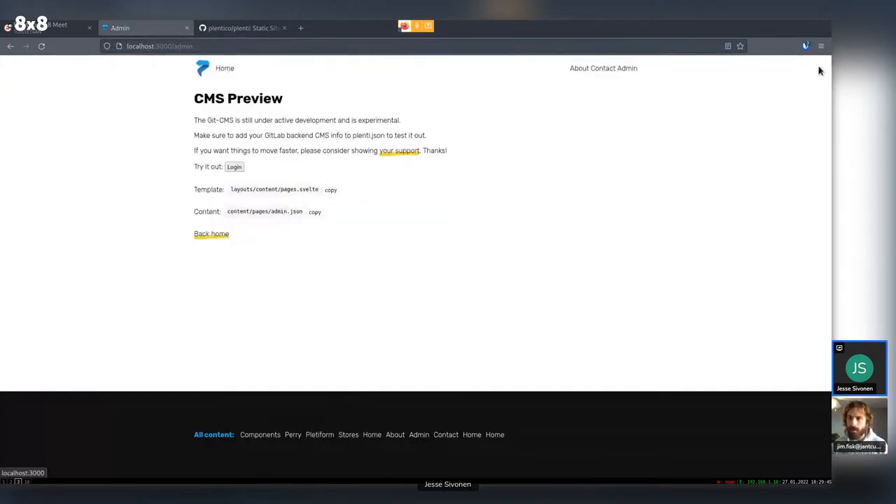
mouse_move(167, 140)
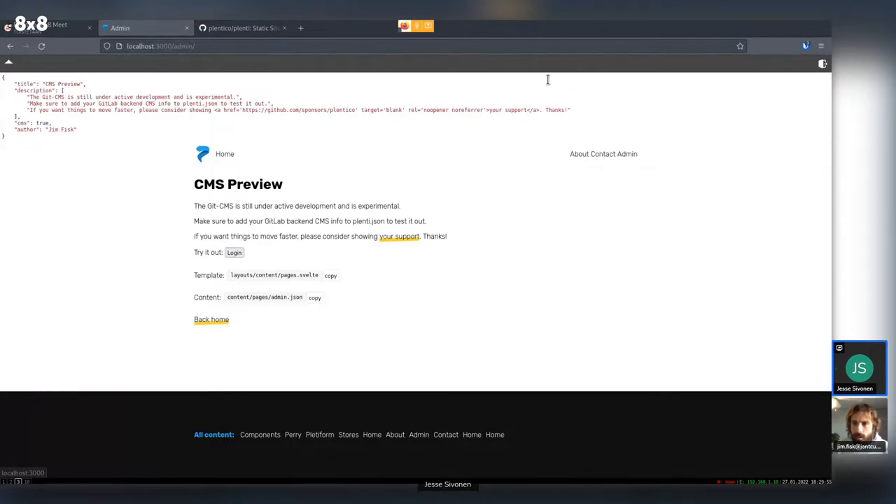
mouse_move(613, 75)
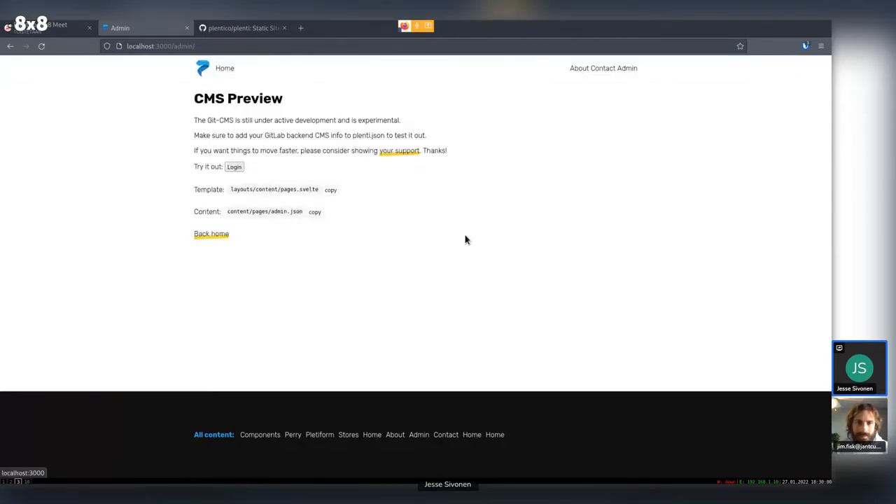
mouse_move(455, 218)
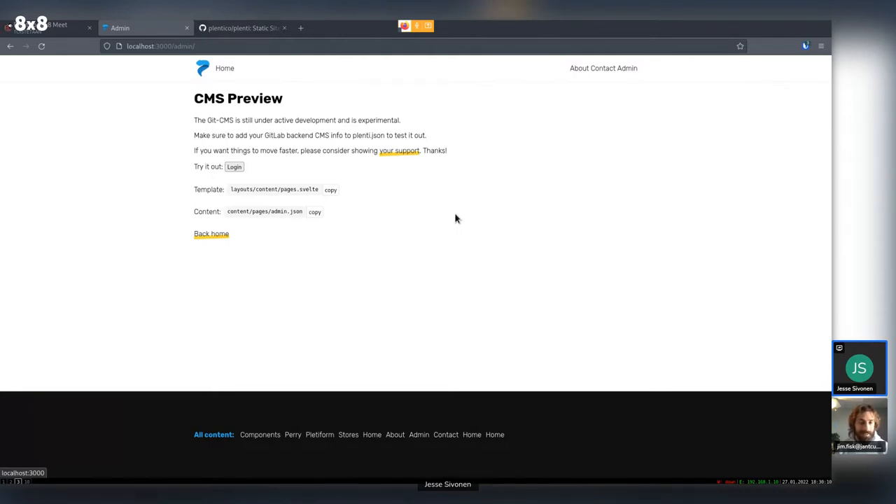
mouse_move(299, 179)
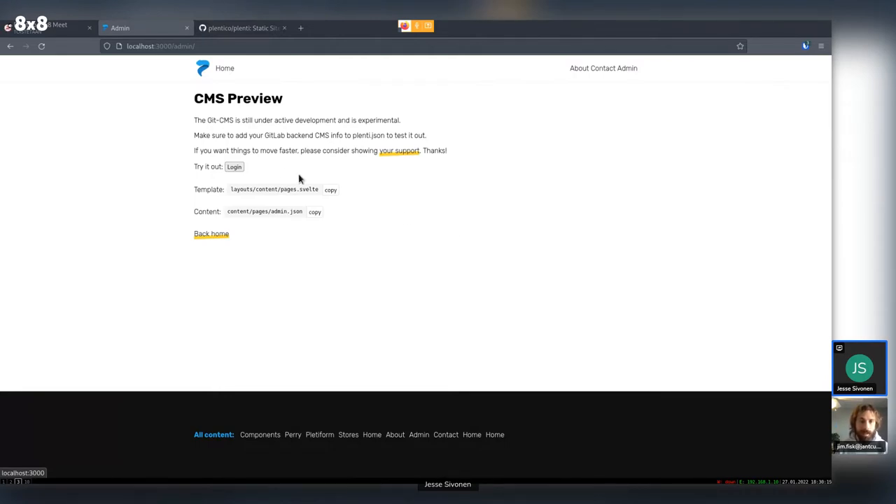
mouse_move(158, 142)
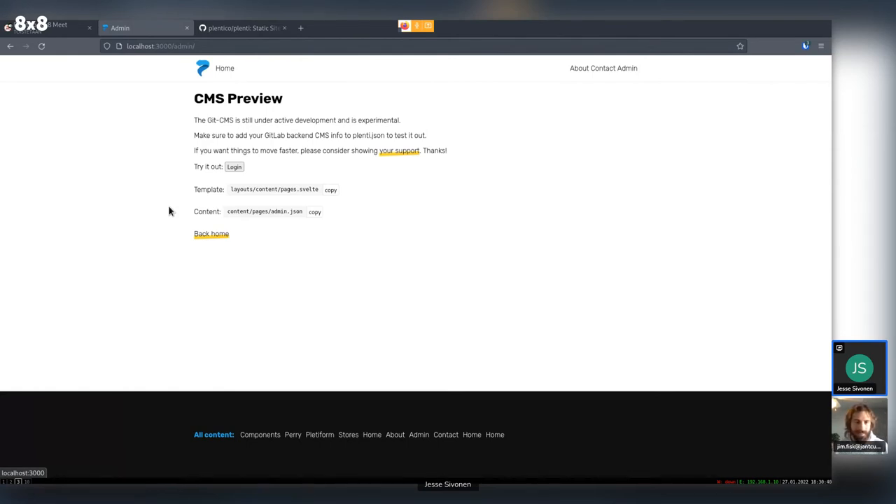
mouse_move(156, 199)
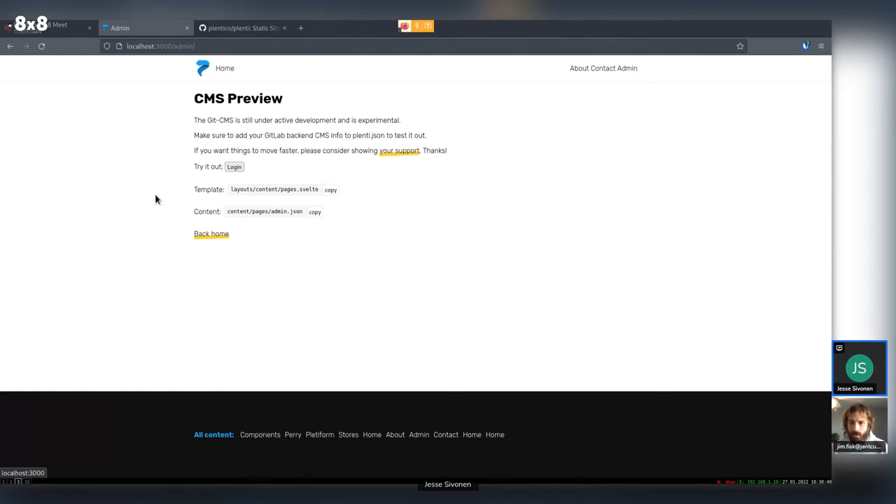